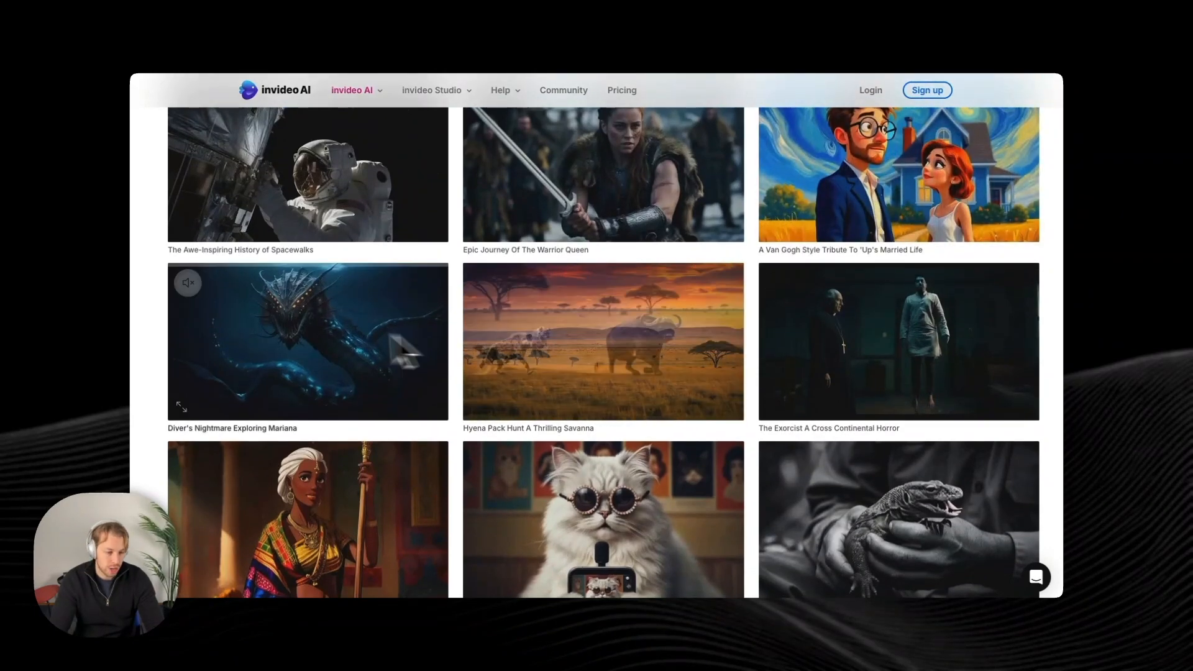
# - Sign up for an invideo AI account with Google and continue past the discovery question
pyautogui.scroll(-3)
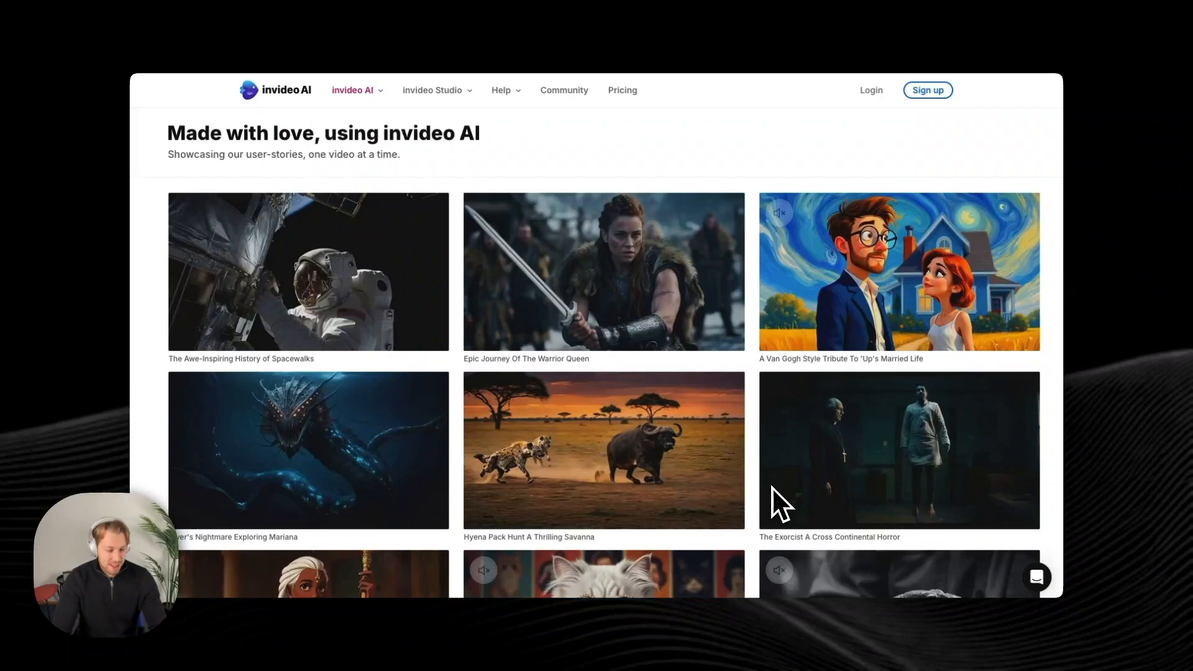
pyautogui.moveTo(782, 497)
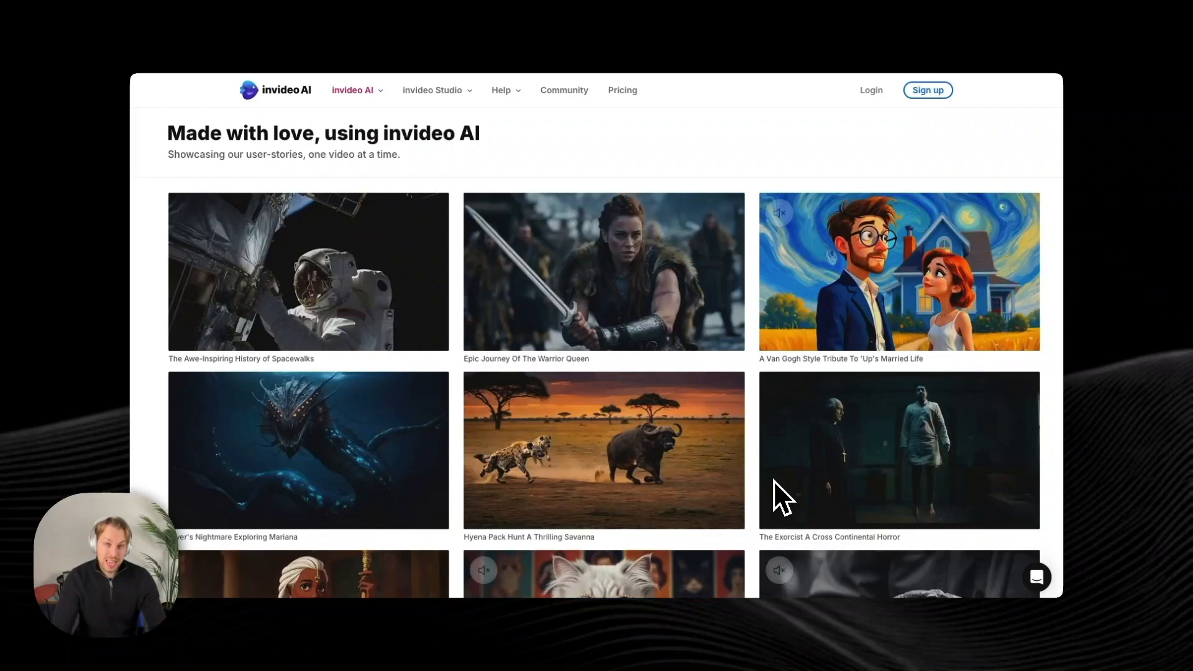
pyautogui.moveTo(533, 484)
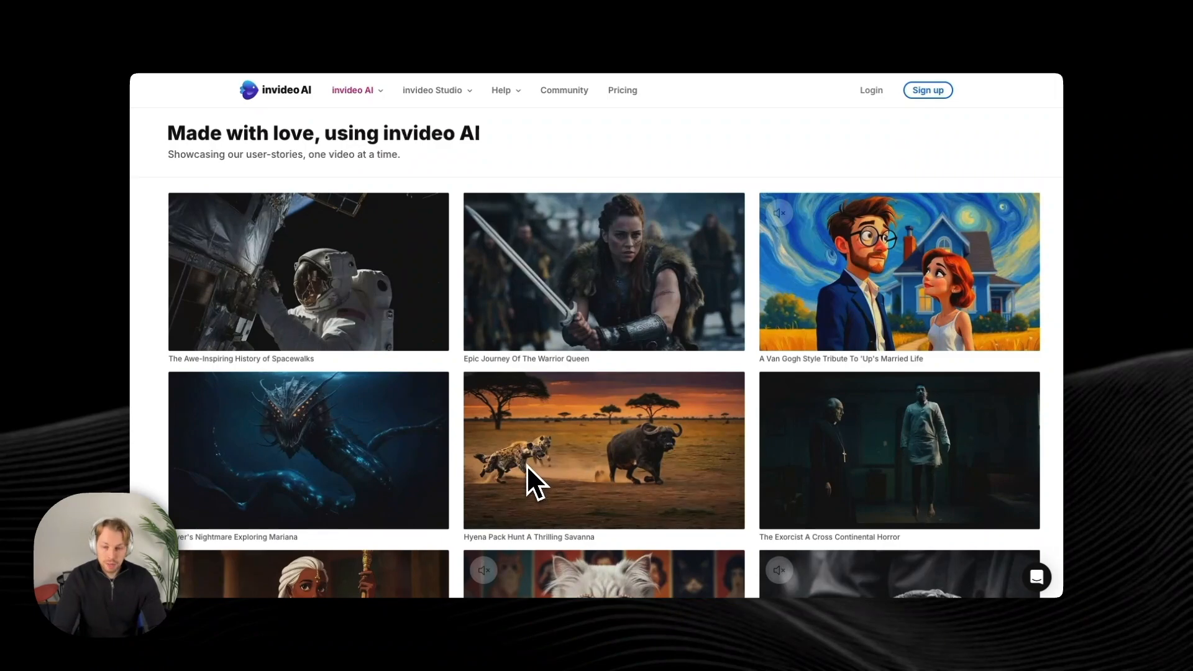
pyautogui.moveTo(573, 273)
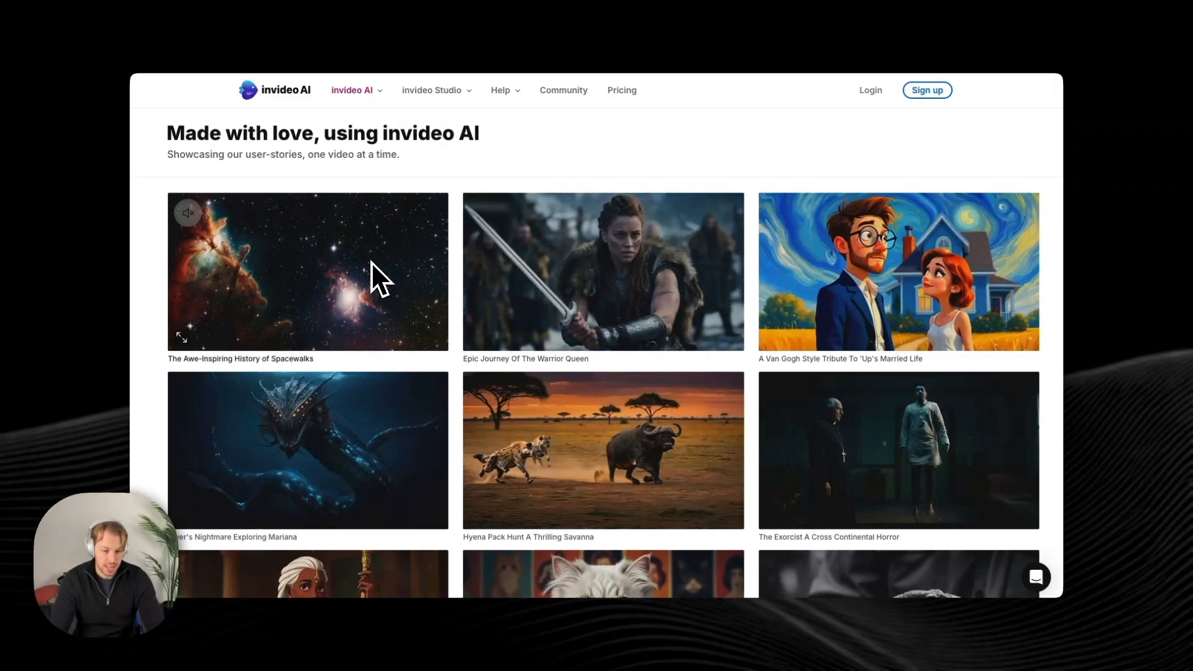
pyautogui.scroll(-3)
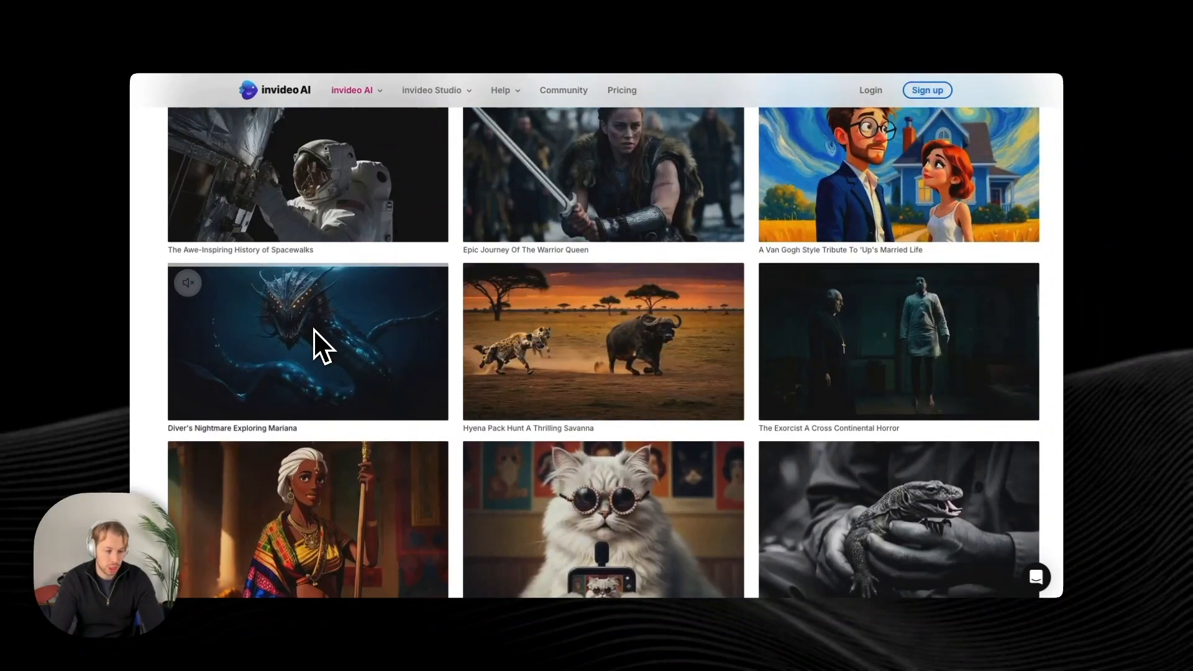
pyautogui.scroll(-3)
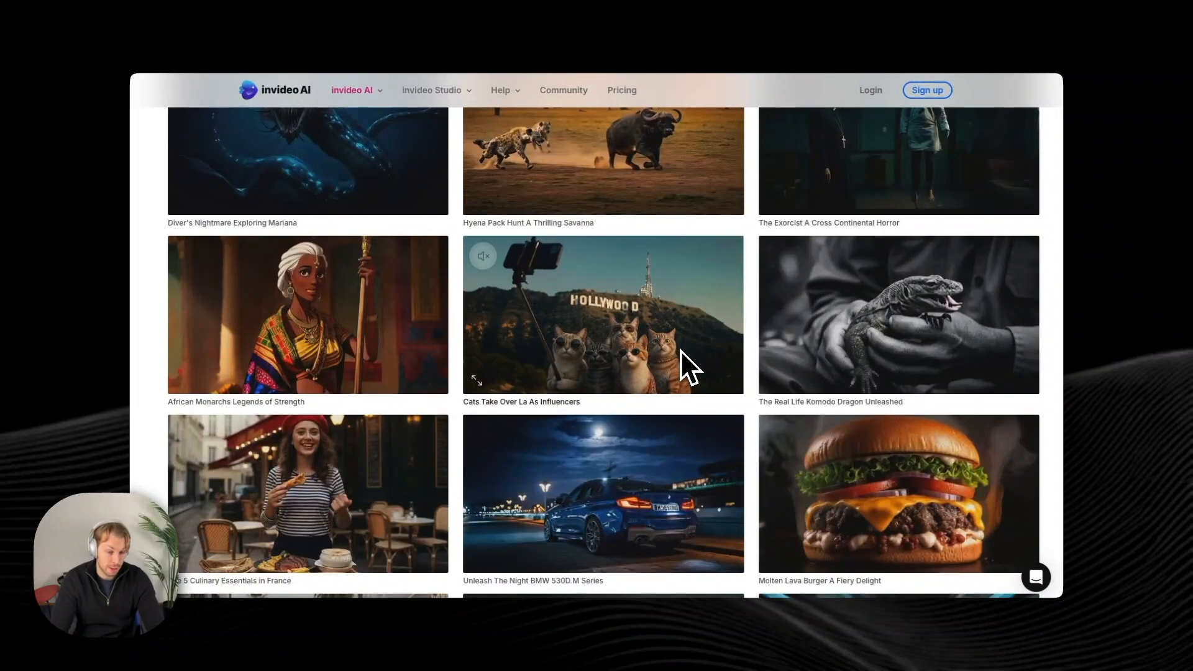
pyautogui.moveTo(379, 337)
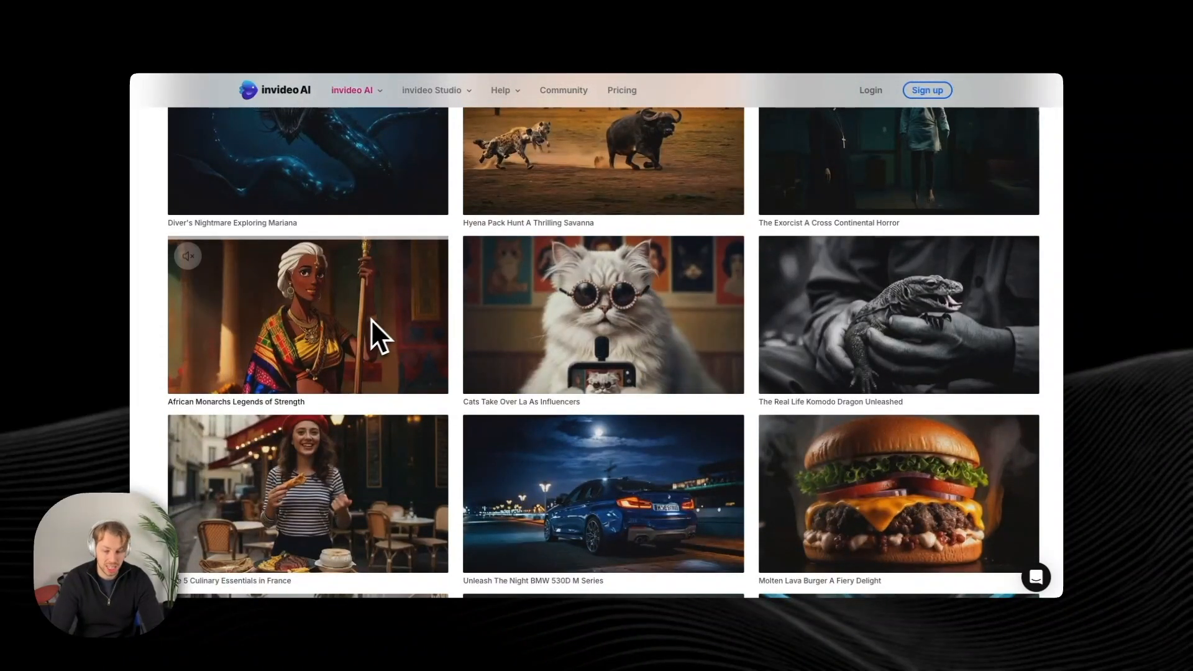
pyautogui.scroll(3)
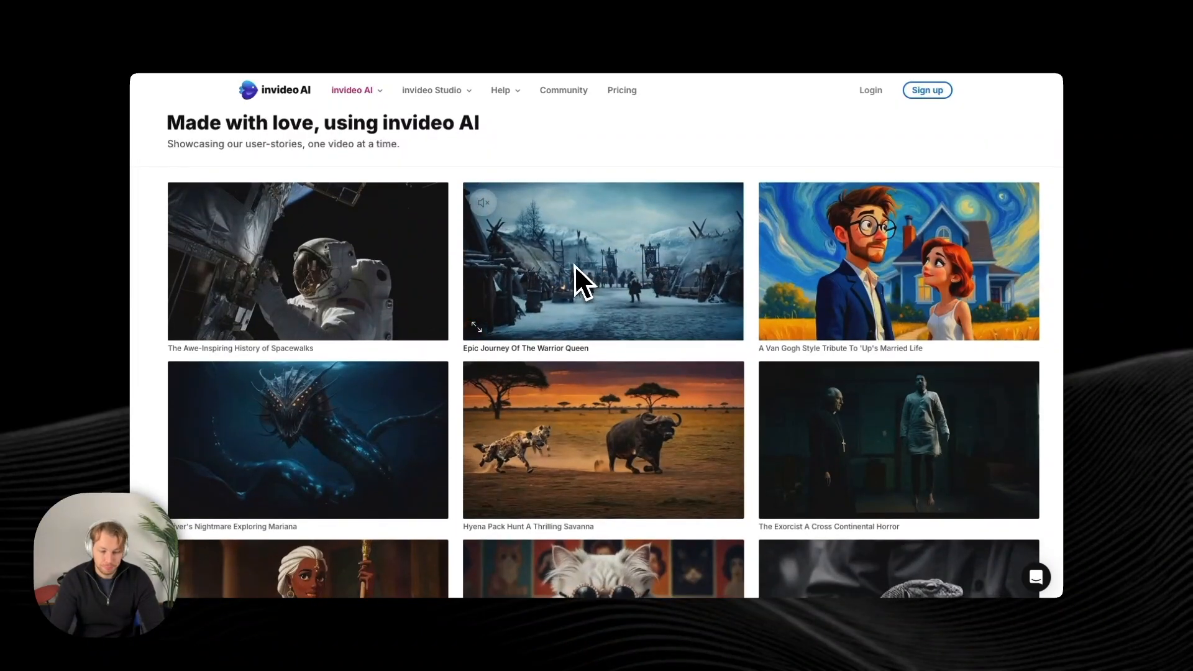
pyautogui.scroll(-3)
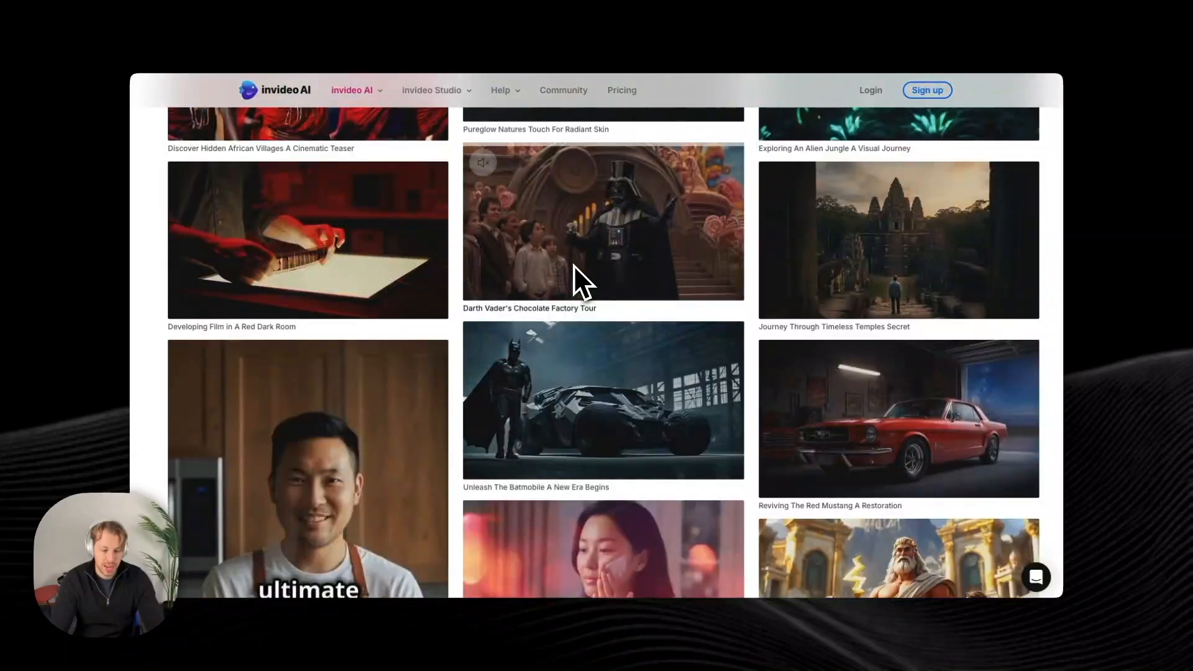
pyautogui.scroll(3)
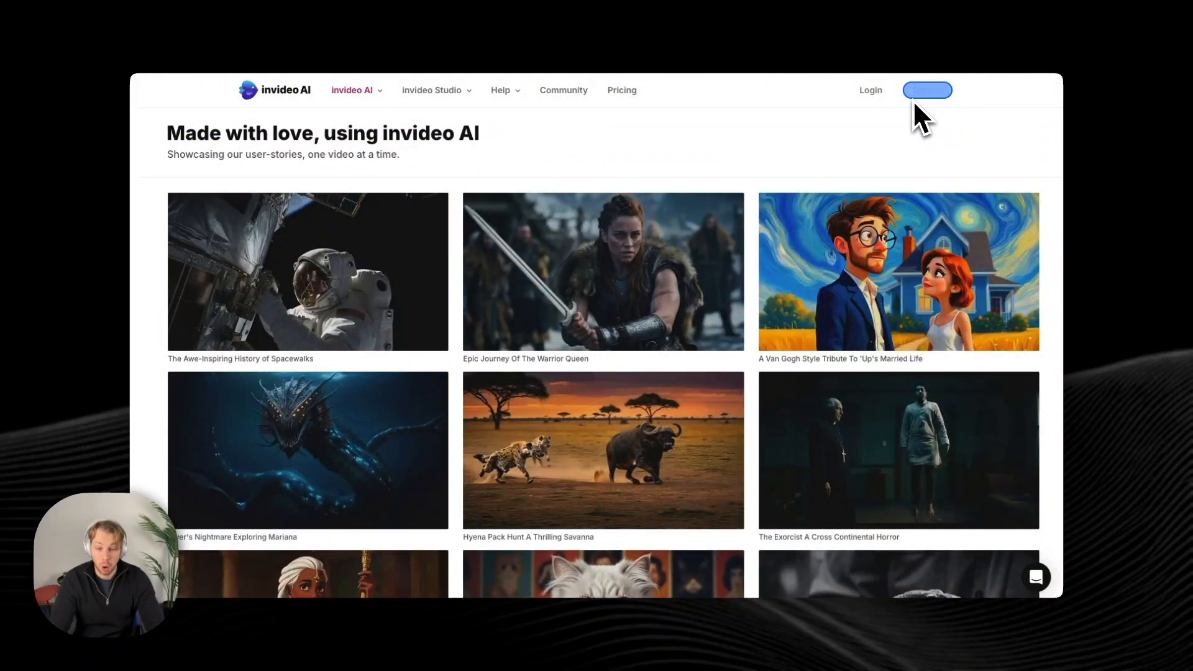
pyautogui.click(926, 89)
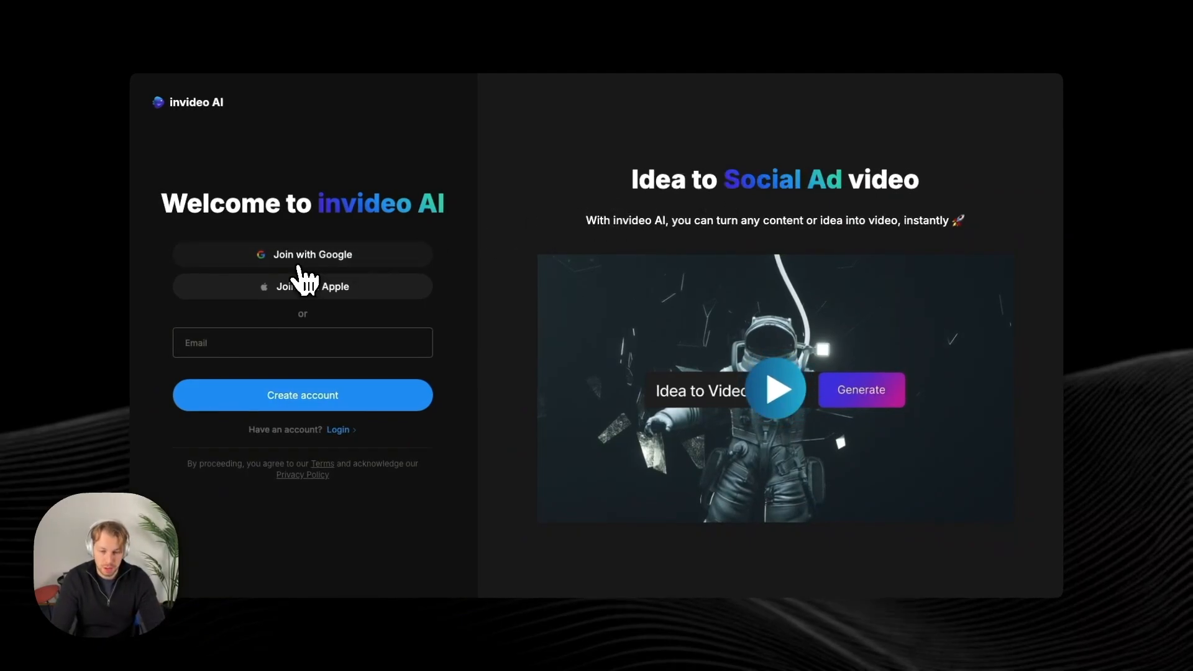
pyautogui.moveTo(373, 255)
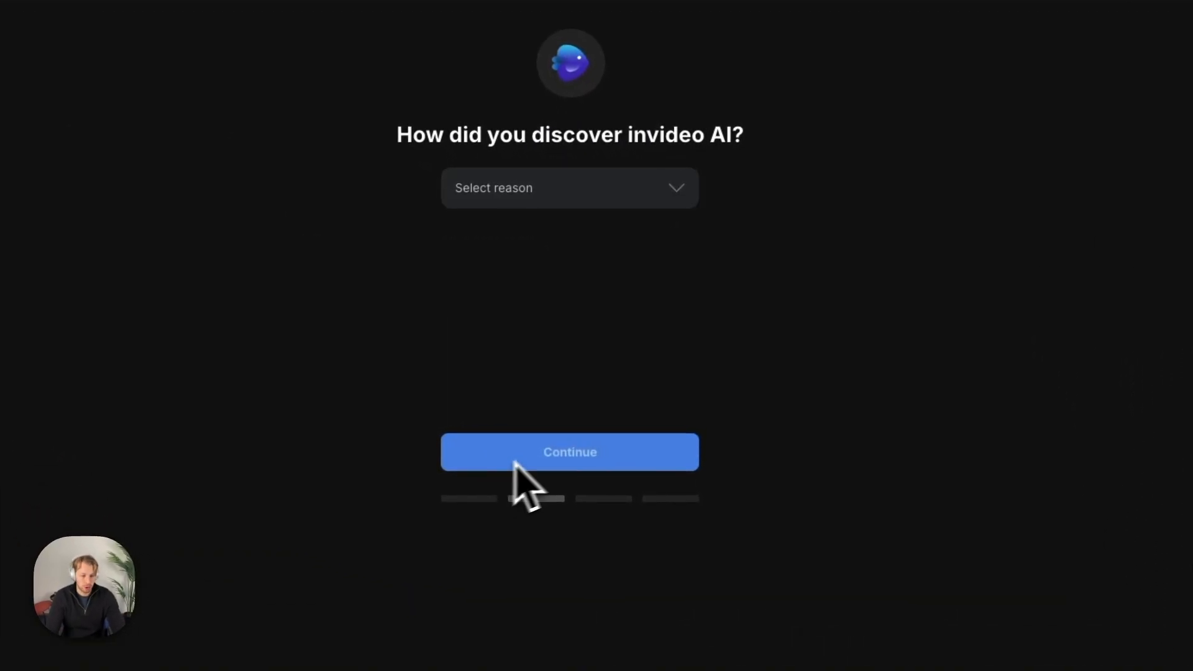
pyautogui.click(569, 188)
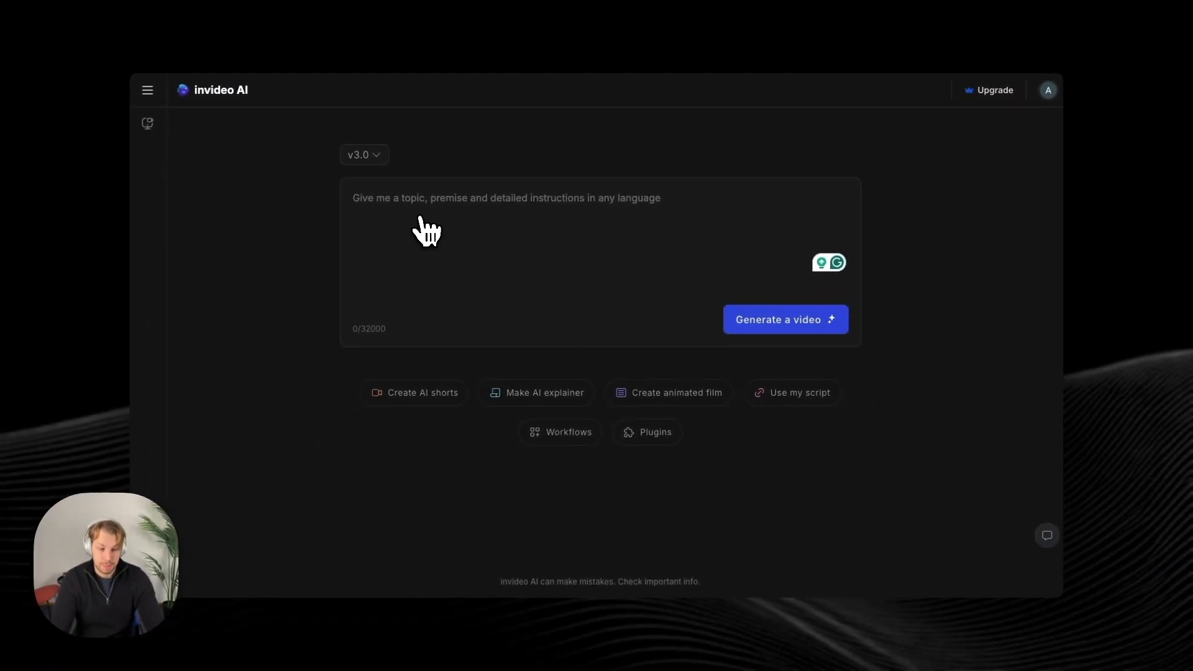
pyautogui.moveTo(514, 244)
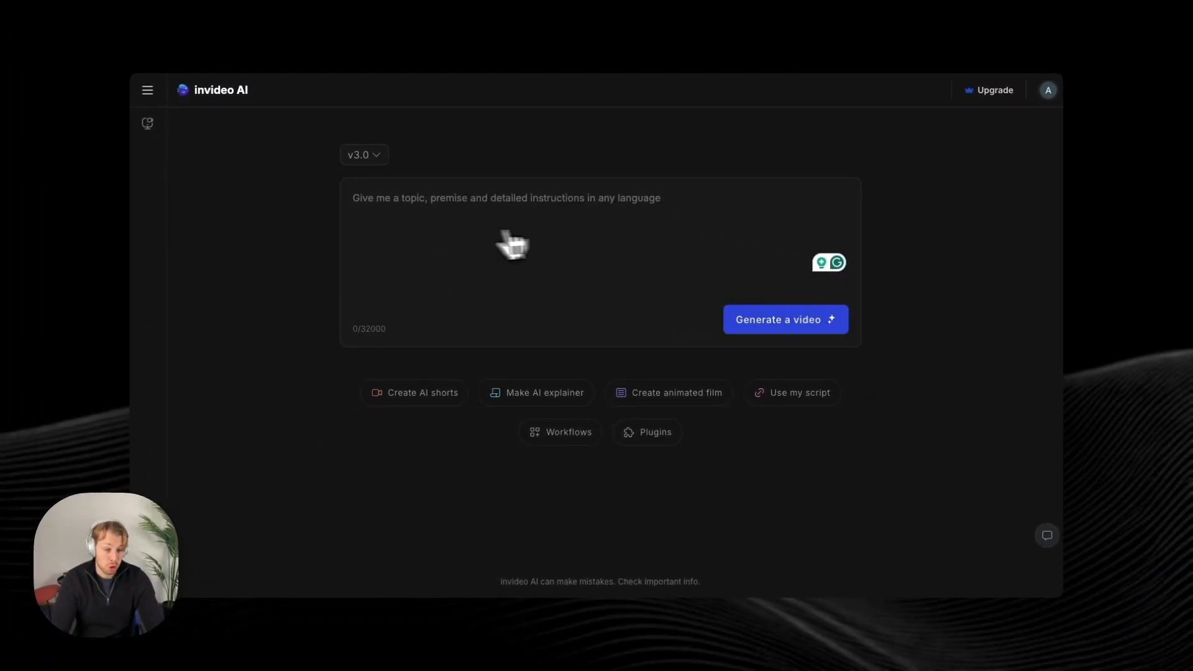
pyautogui.moveTo(735, 186)
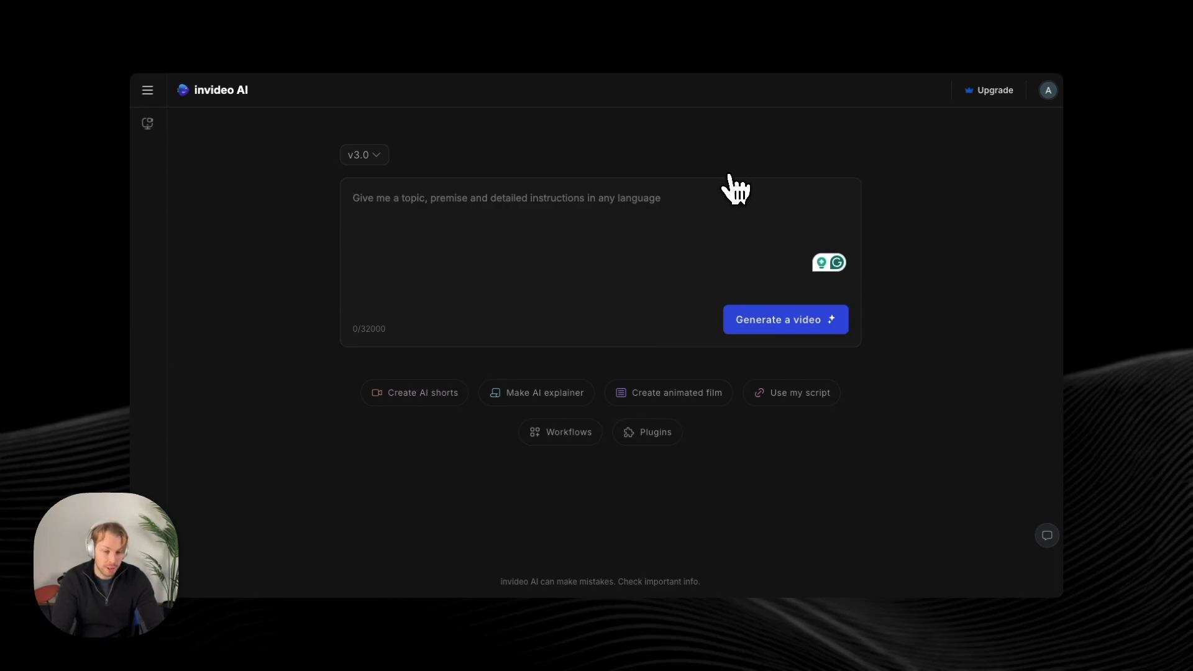
# - Enter the prompt 'Create a Disney-style movie with cute animals playing in the field during sunset'
pyautogui.click(364, 154)
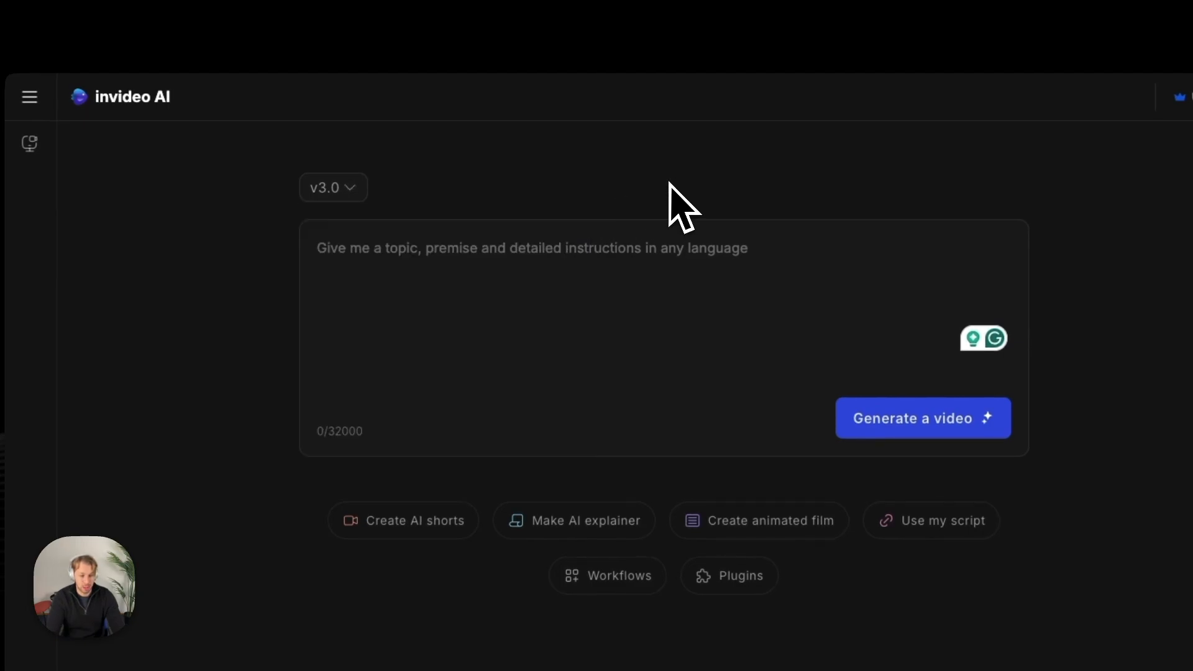
pyautogui.moveTo(584, 297)
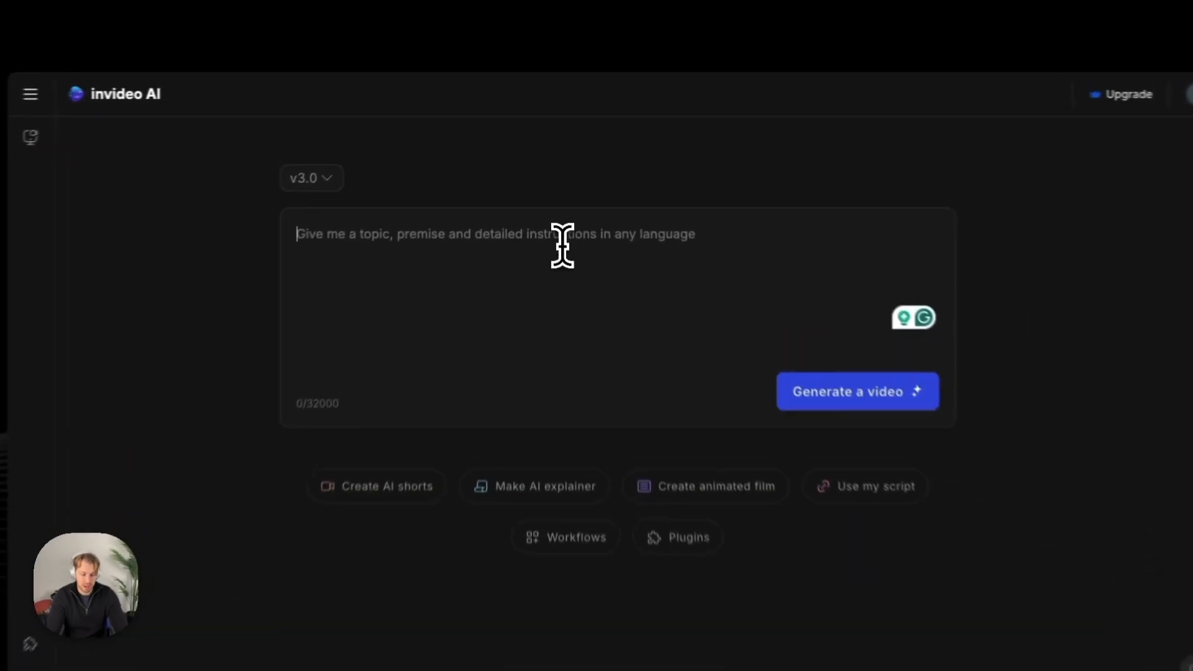
pyautogui.write('Creat')
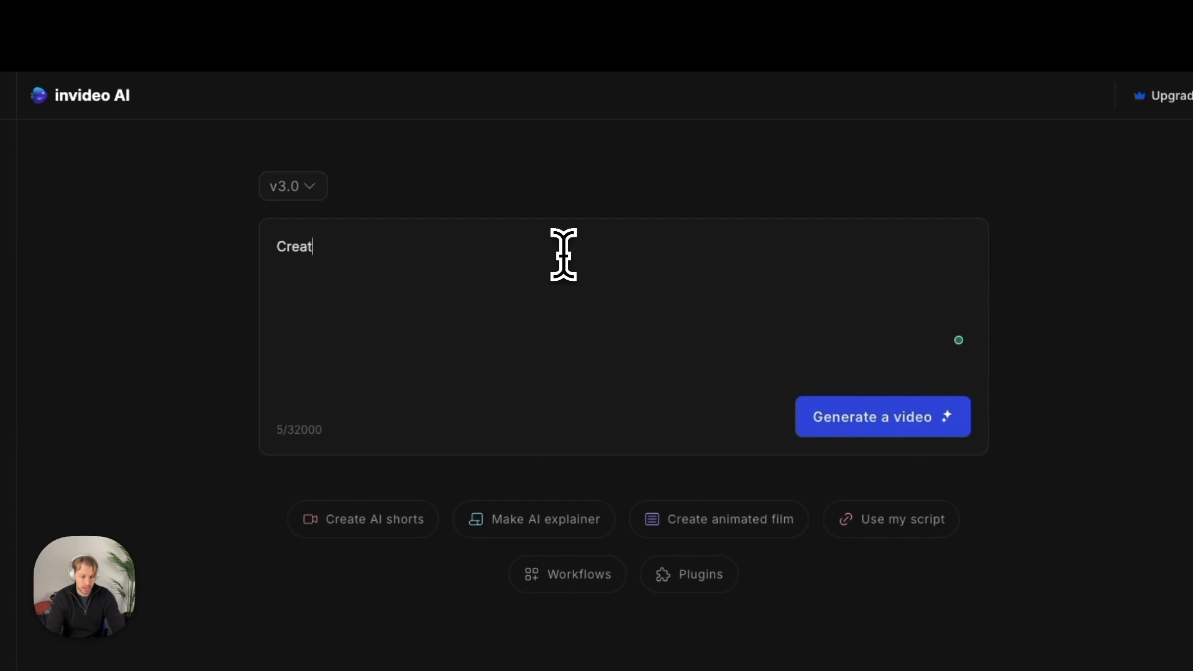
pyautogui.write('e a Disn')
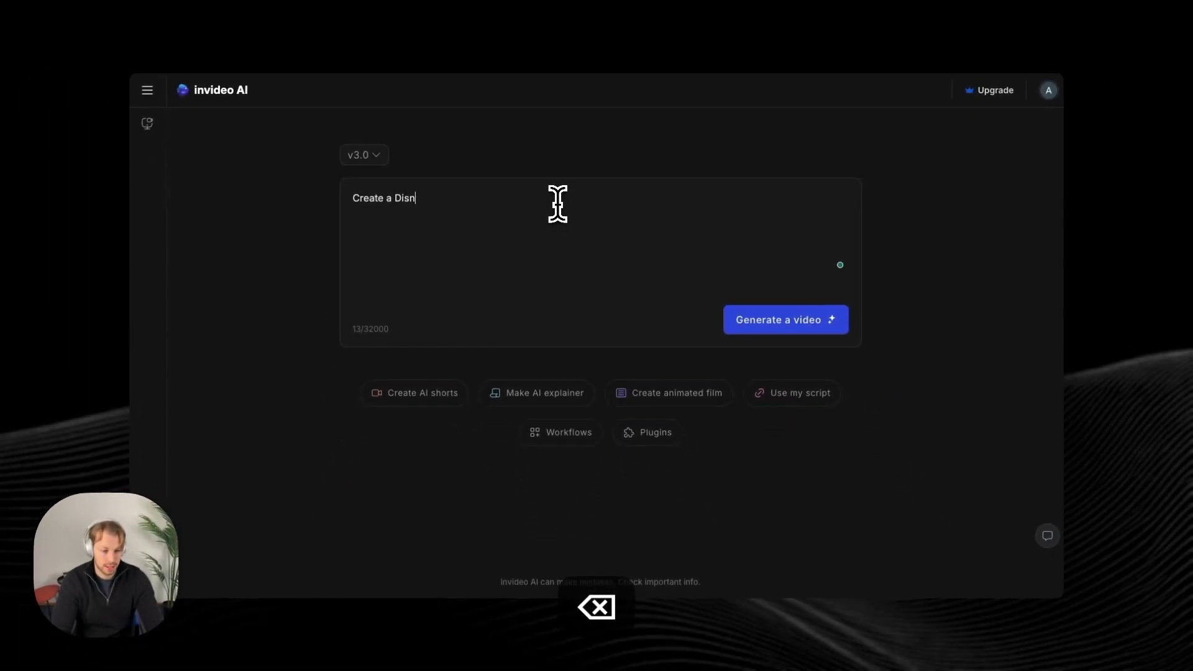
pyautogui.write('ey-style')
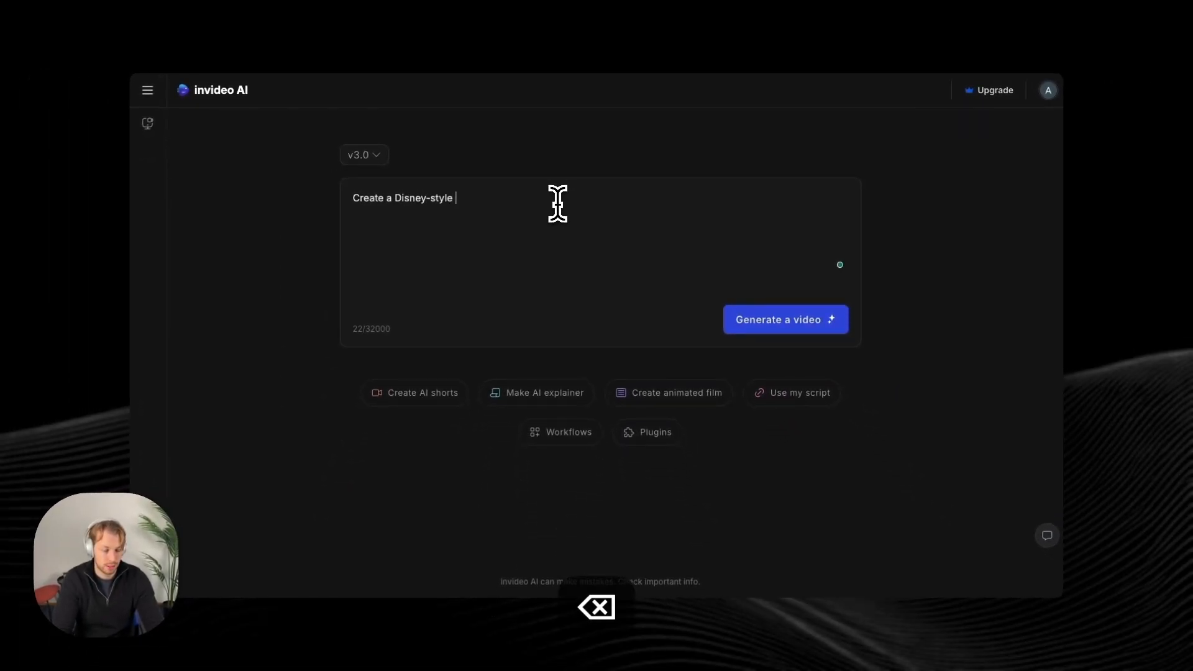
pyautogui.write('movie with')
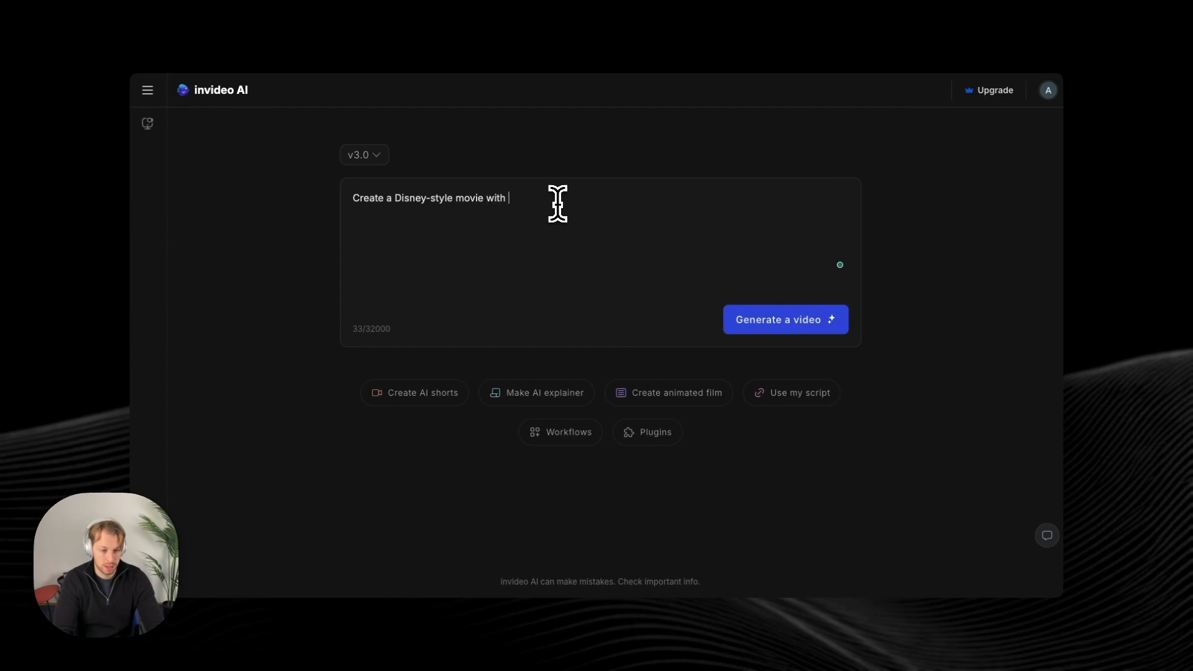
pyautogui.write('cute animals playing in the field during sunset')
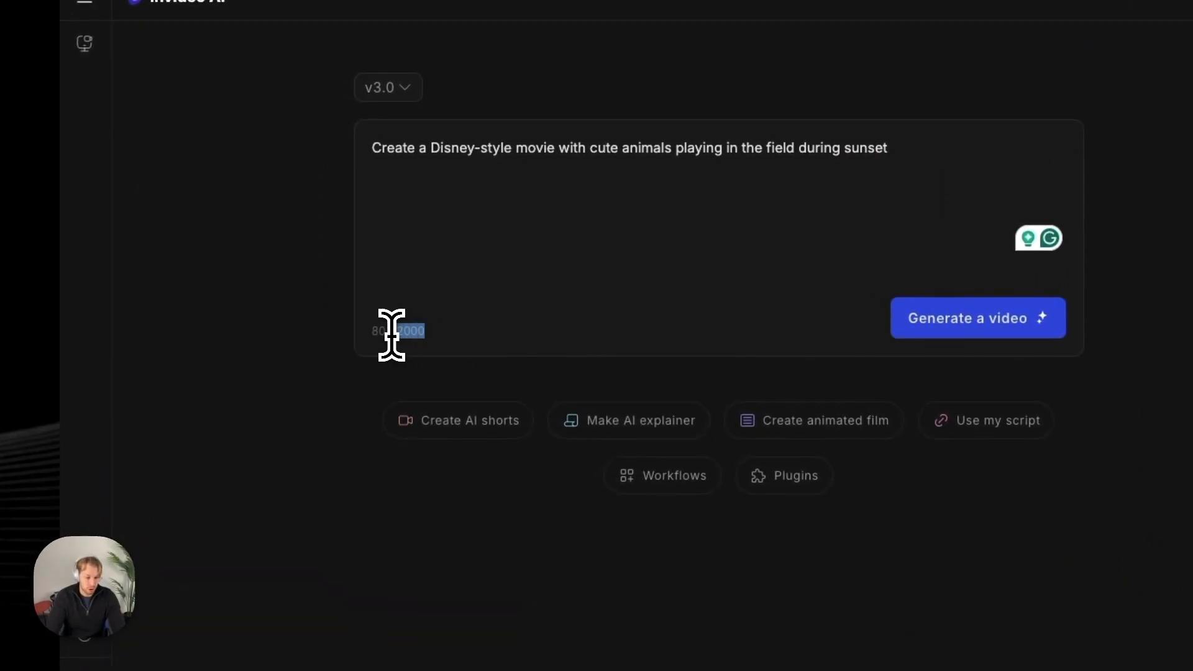
pyautogui.moveTo(472, 338)
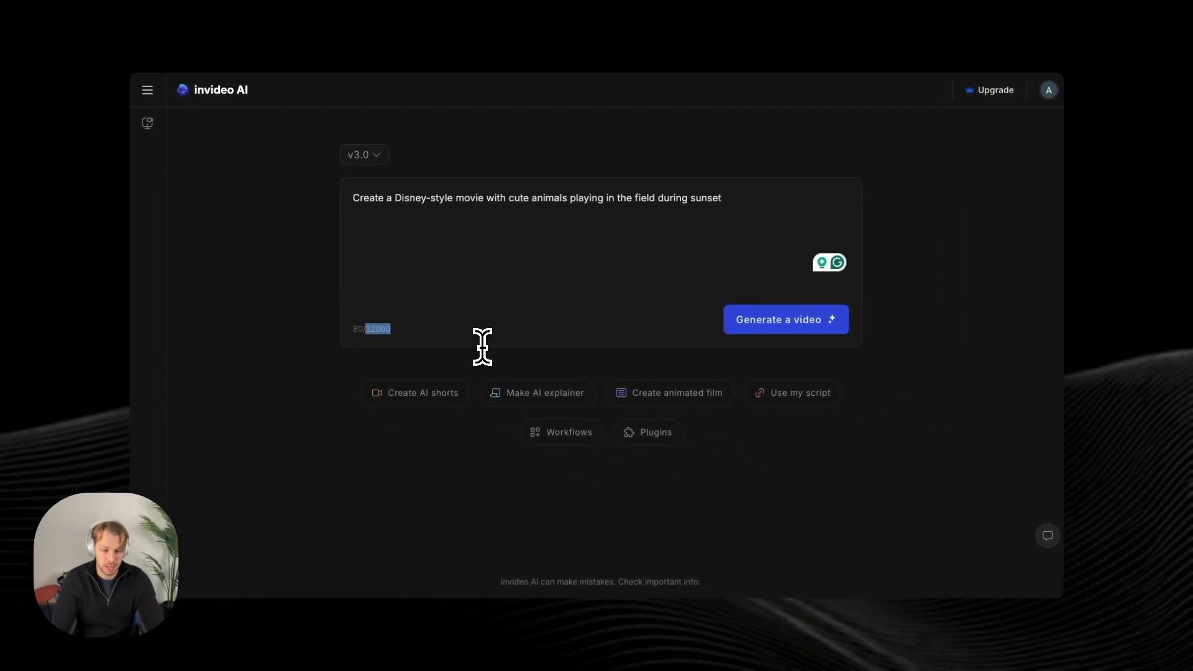
pyautogui.moveTo(538, 303)
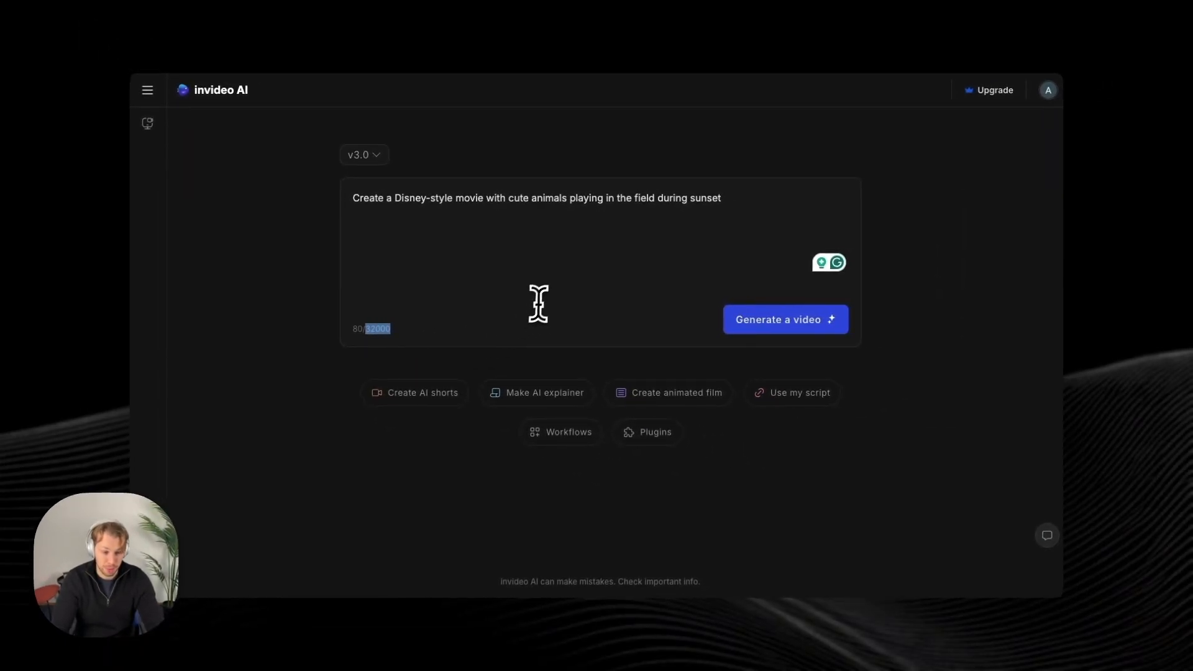
pyautogui.moveTo(515, 280)
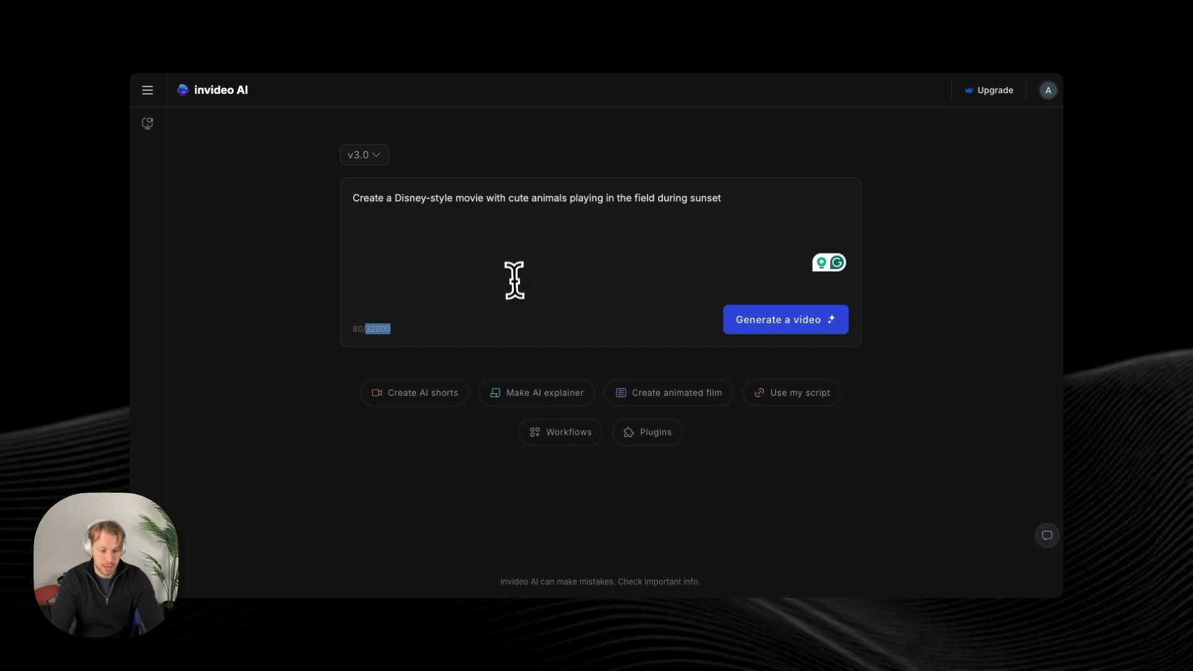
# - Submit the prompt, producing the 'Magical Sunset Playtime with Cute Animals' project
pyautogui.click(784, 320)
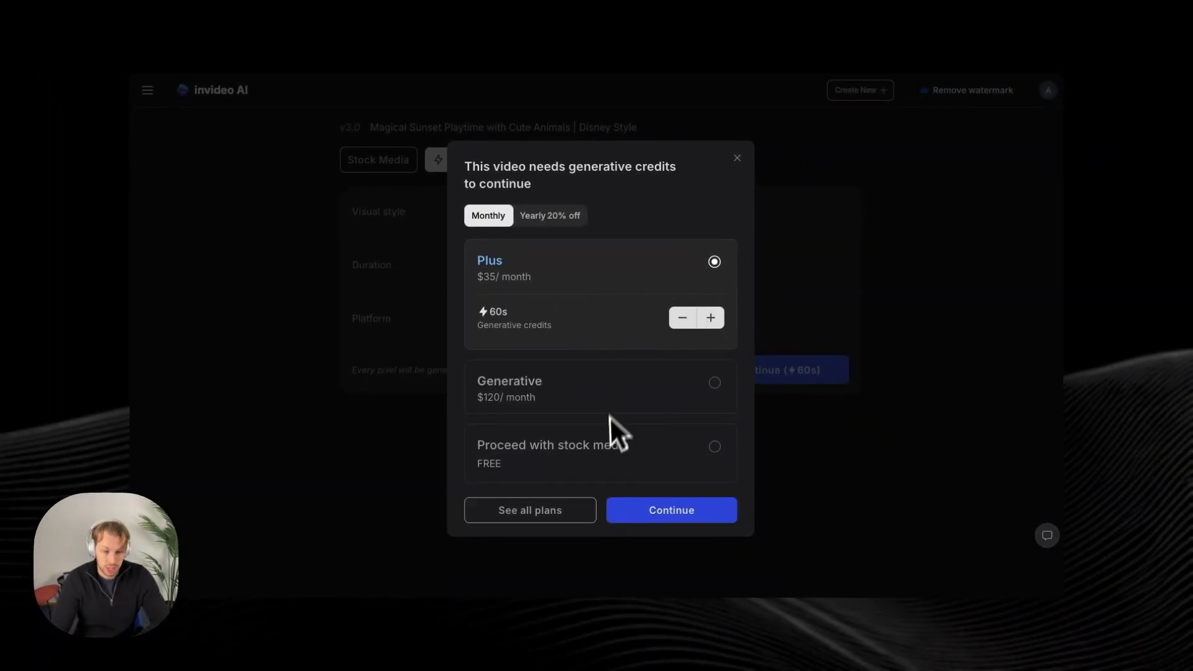
pyautogui.moveTo(855, 266)
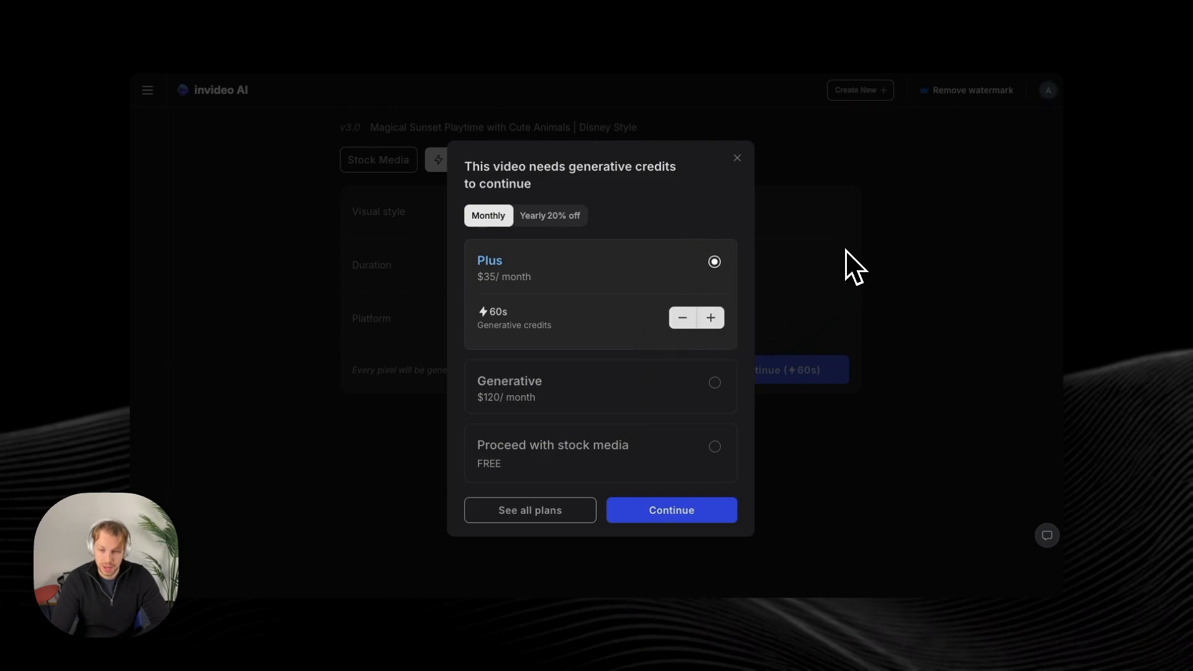
pyautogui.moveTo(716, 236)
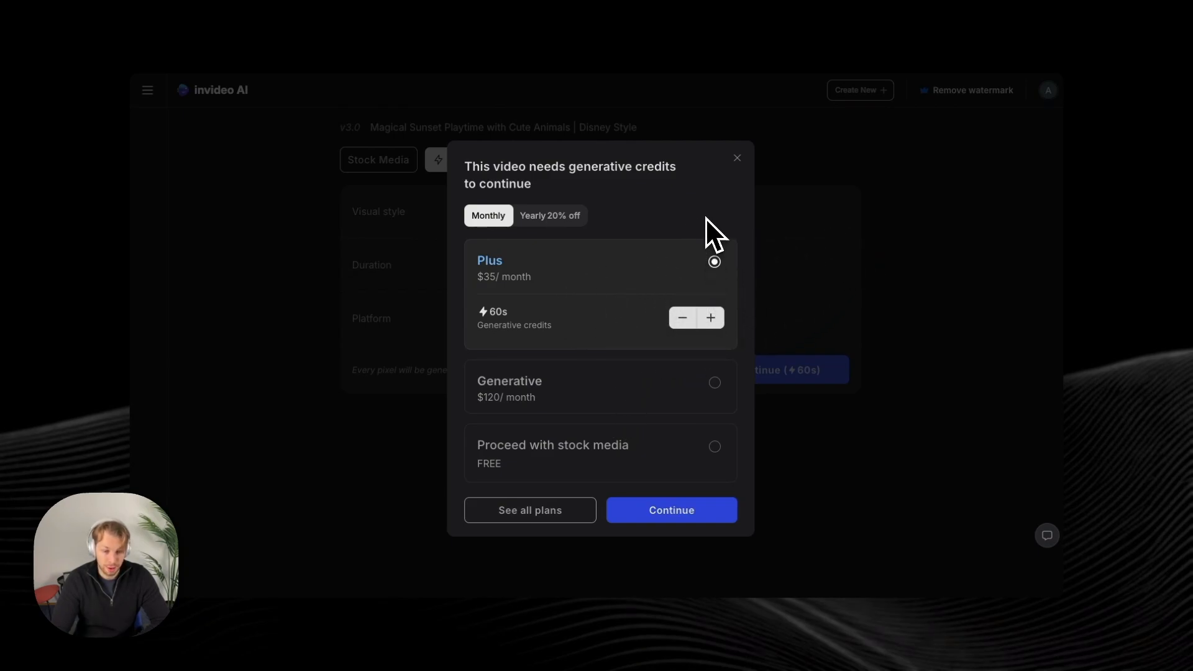
pyautogui.moveTo(714, 276)
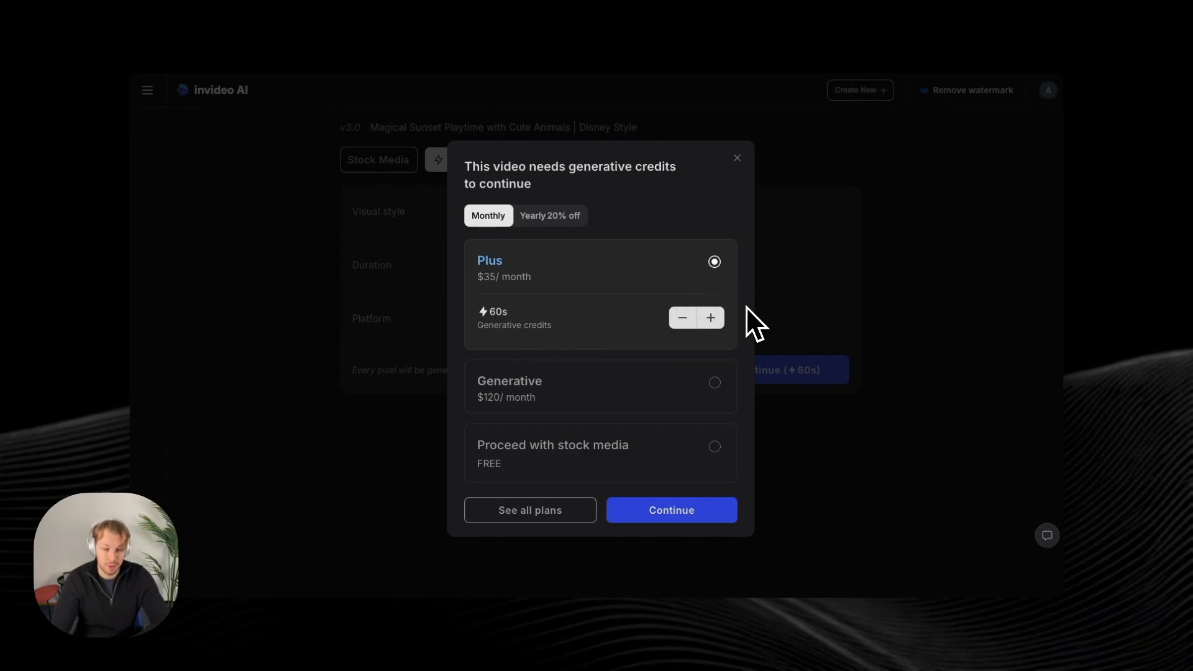
pyautogui.moveTo(745, 334)
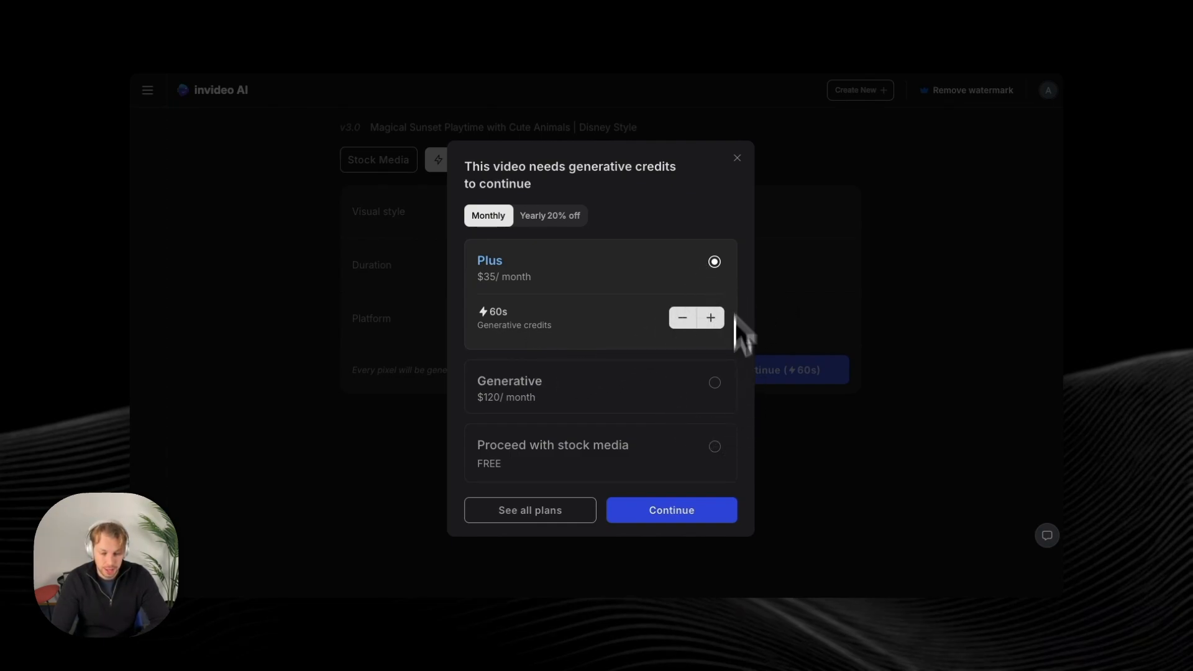
pyautogui.moveTo(531, 300)
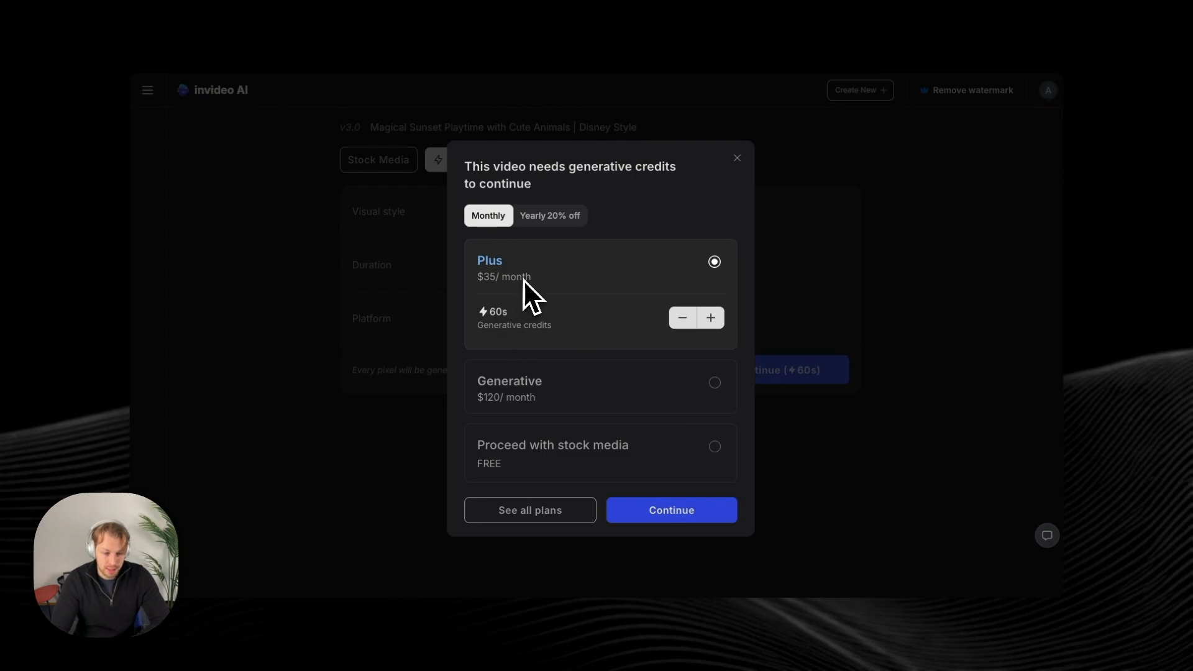
pyautogui.moveTo(487, 351)
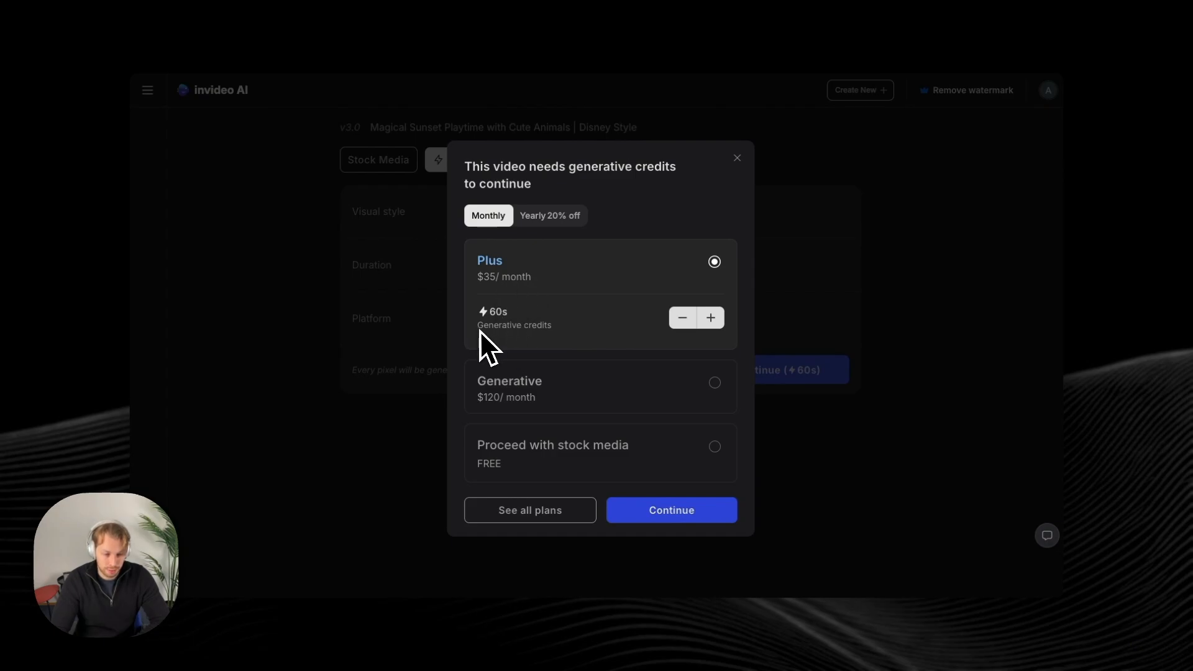
pyautogui.moveTo(525, 308)
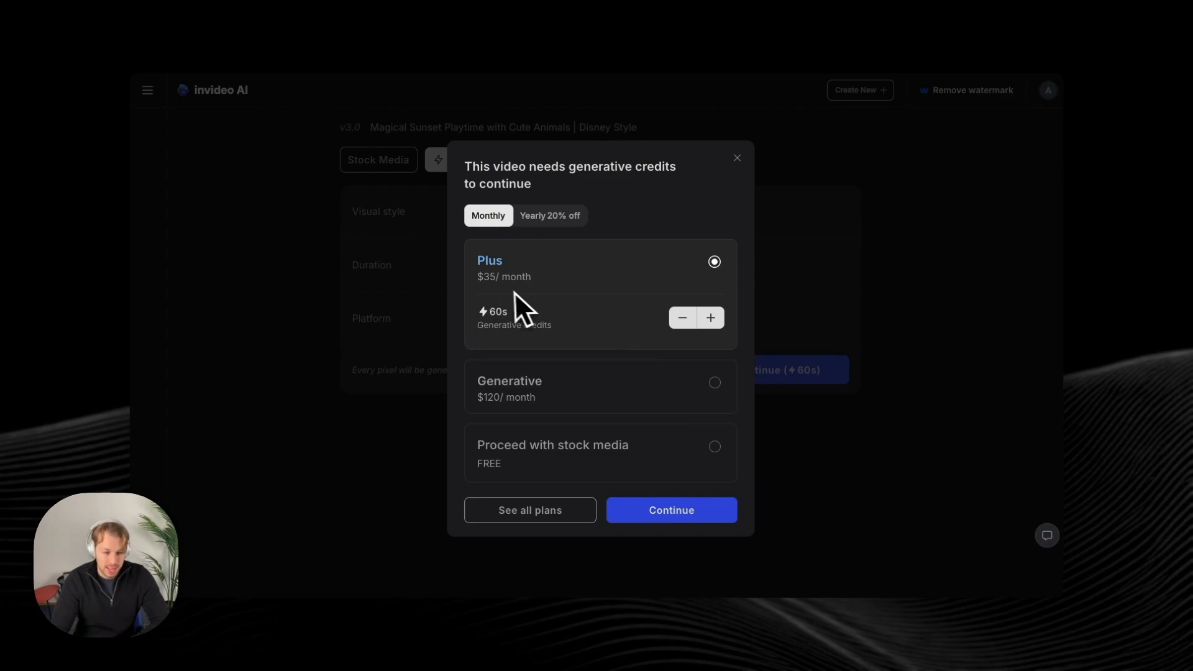
pyautogui.moveTo(552, 300)
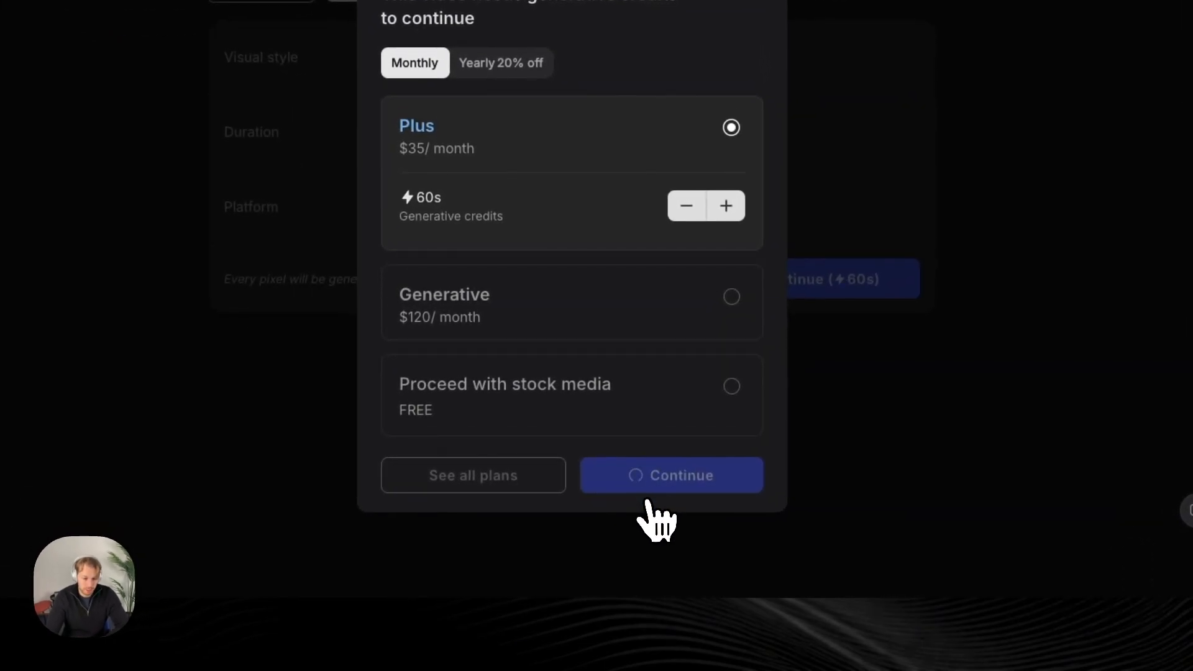
# - Continue with the Plus plan to start generation and turn on ready notifications
pyautogui.click(670, 474)
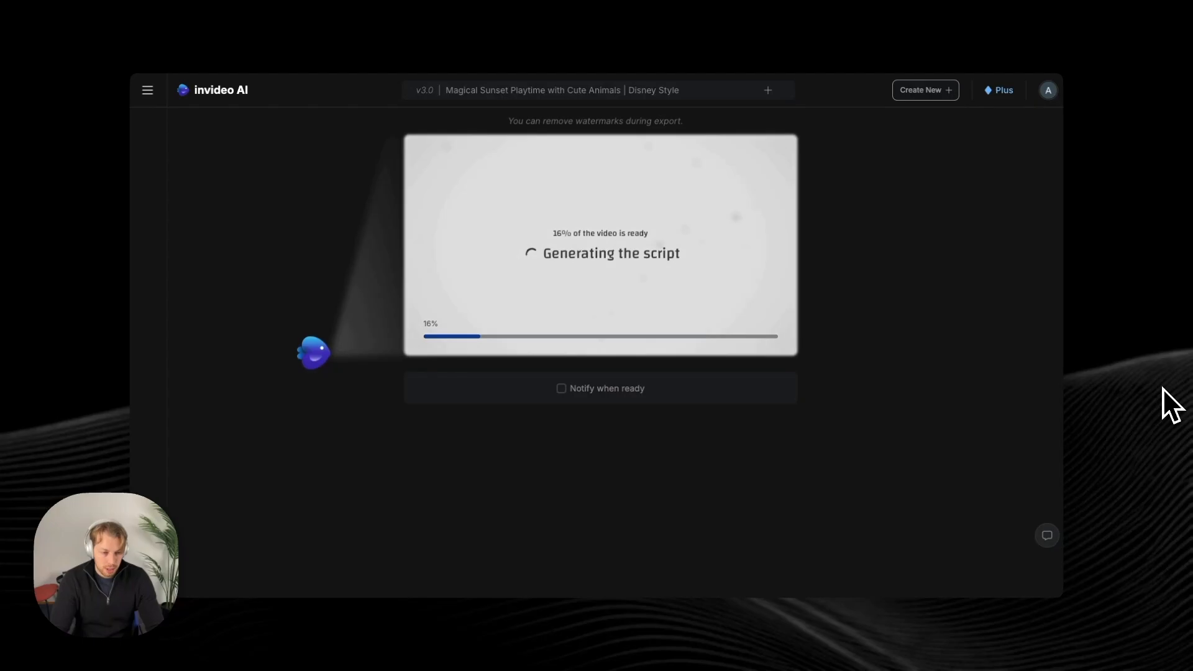
pyautogui.moveTo(676, 269)
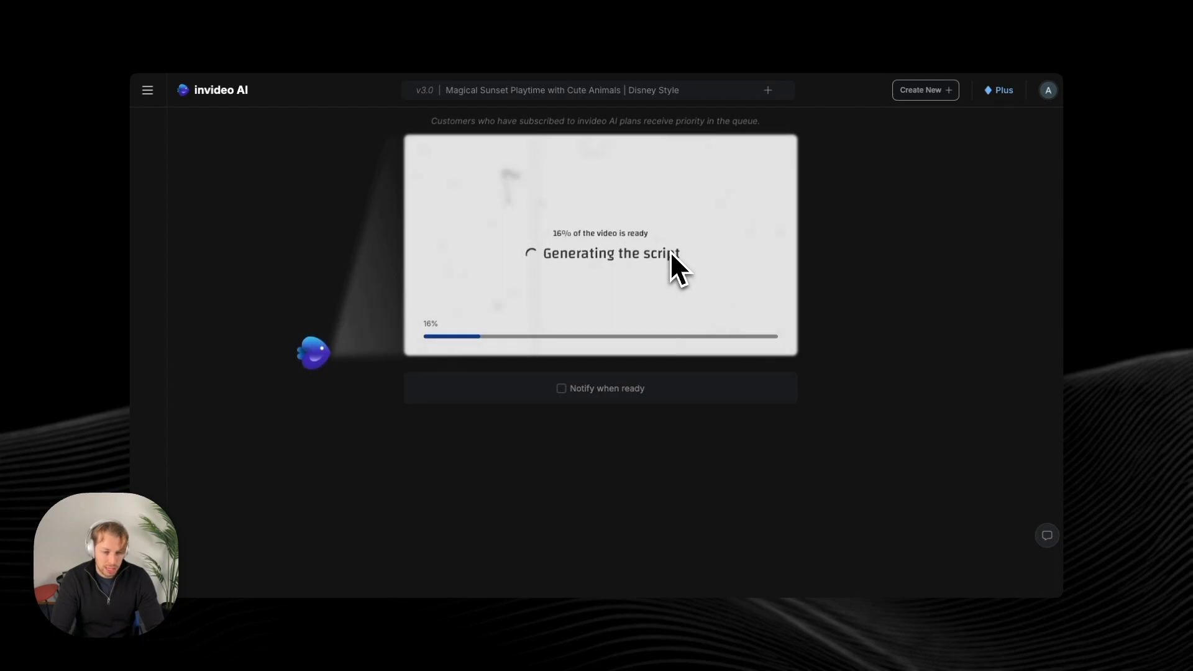
pyautogui.moveTo(594, 460)
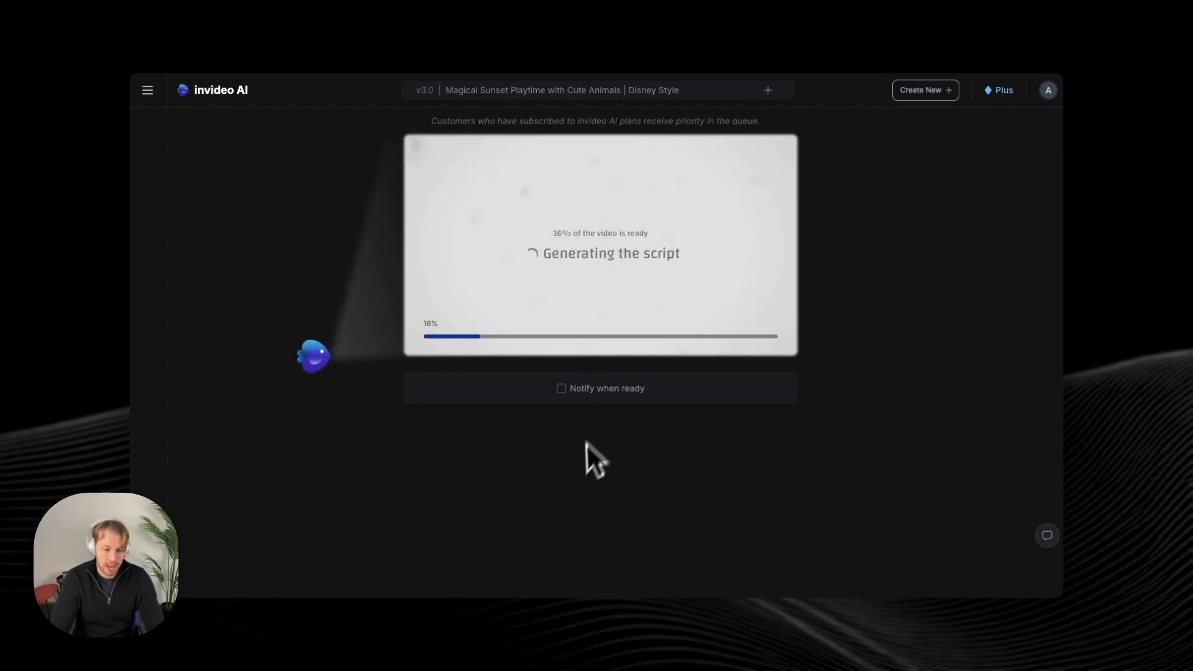
pyautogui.click(562, 388)
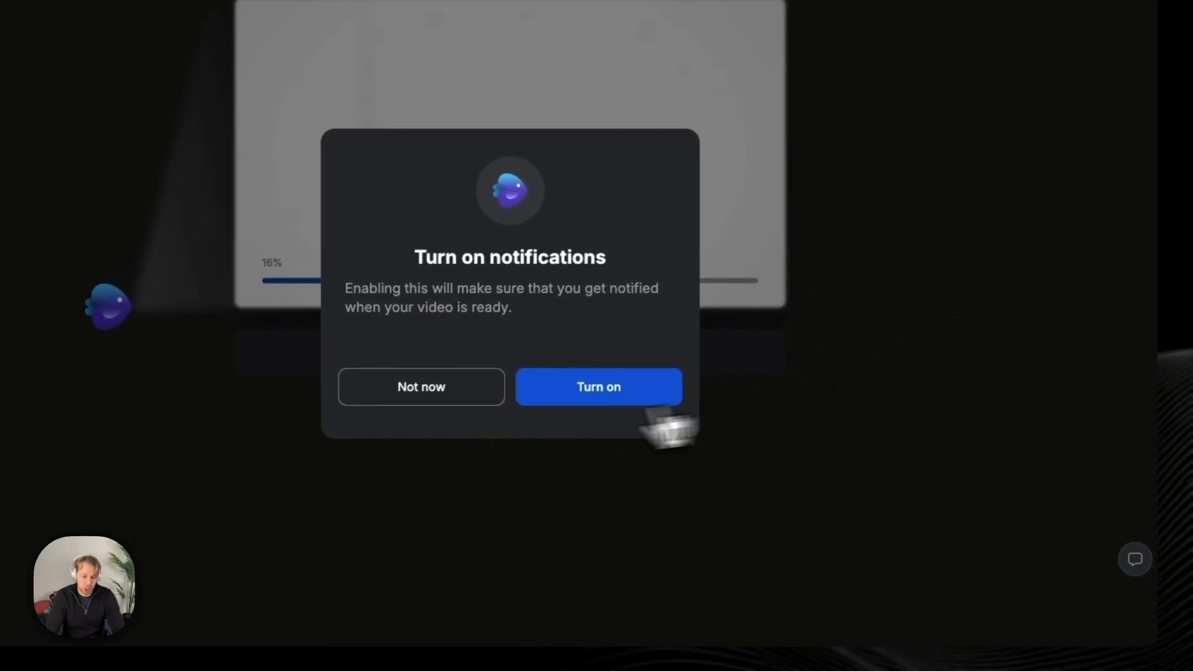
pyautogui.click(421, 386)
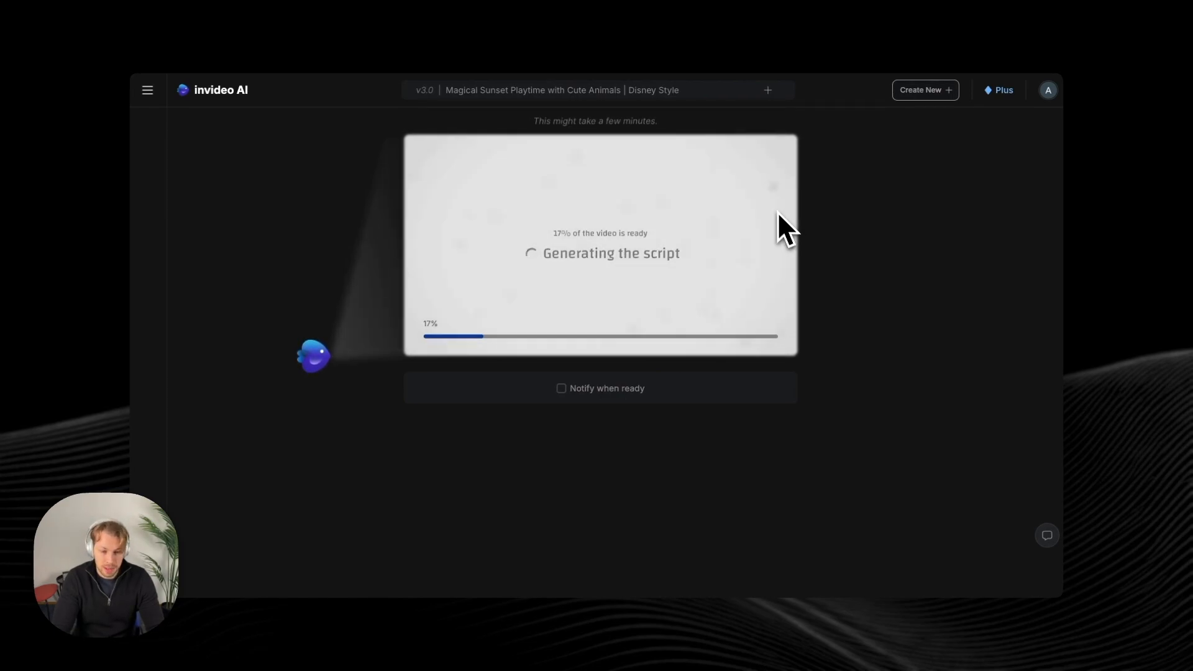
pyautogui.moveTo(800, 177)
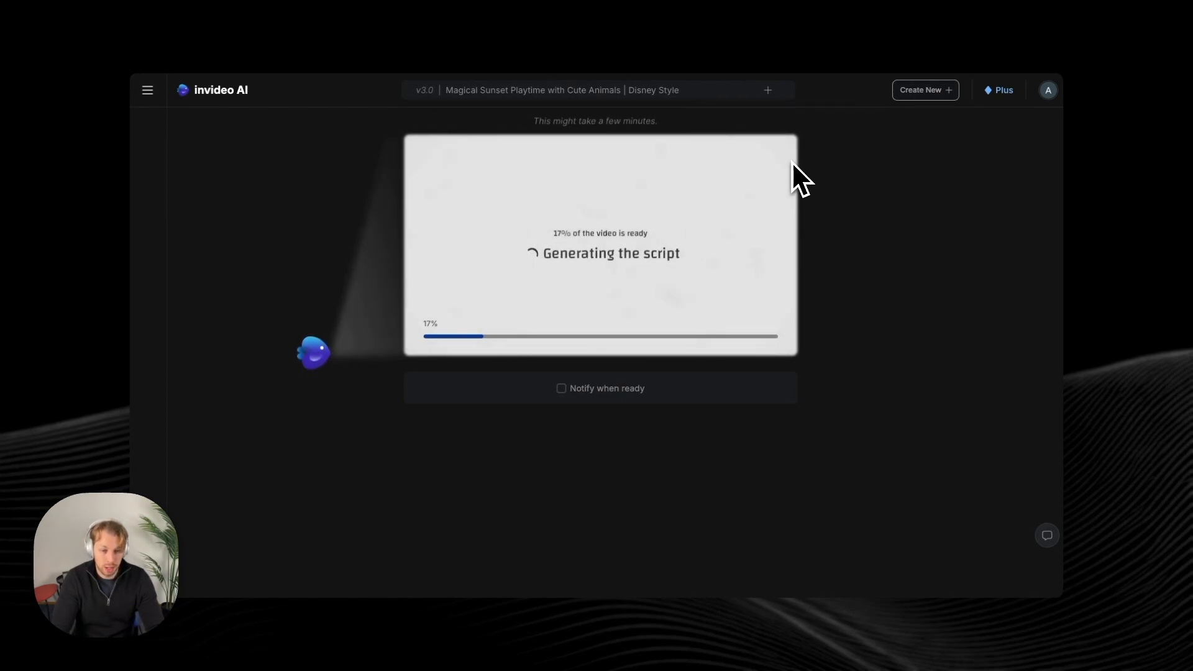
pyautogui.moveTo(764, 202)
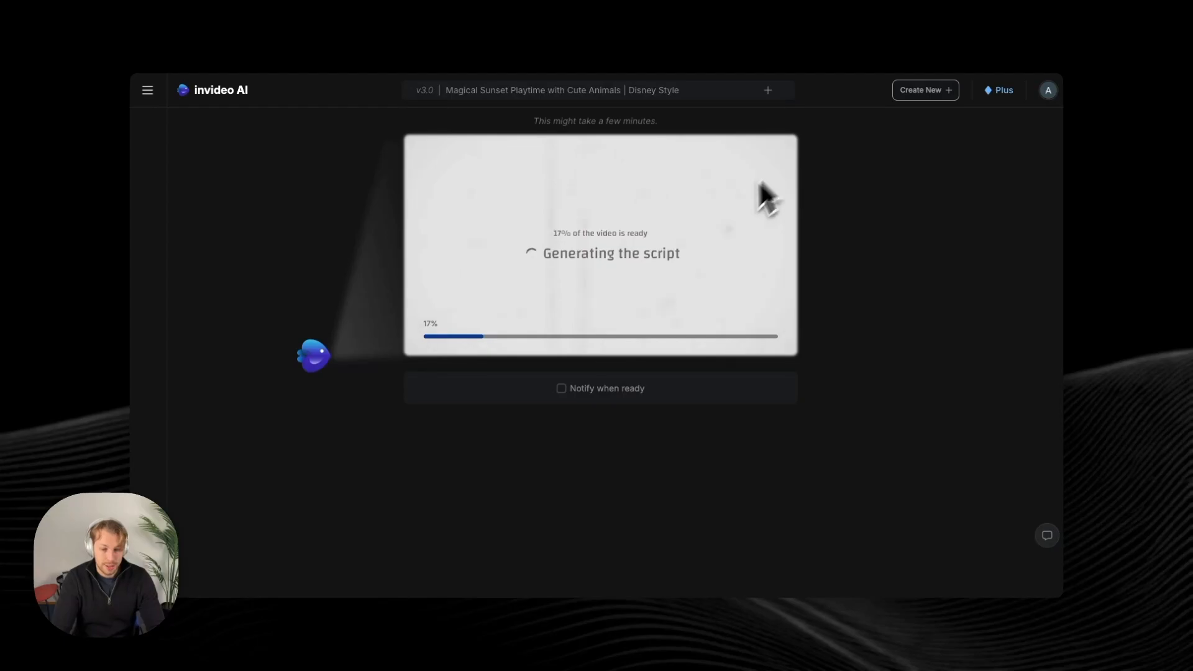
pyautogui.moveTo(897, 305)
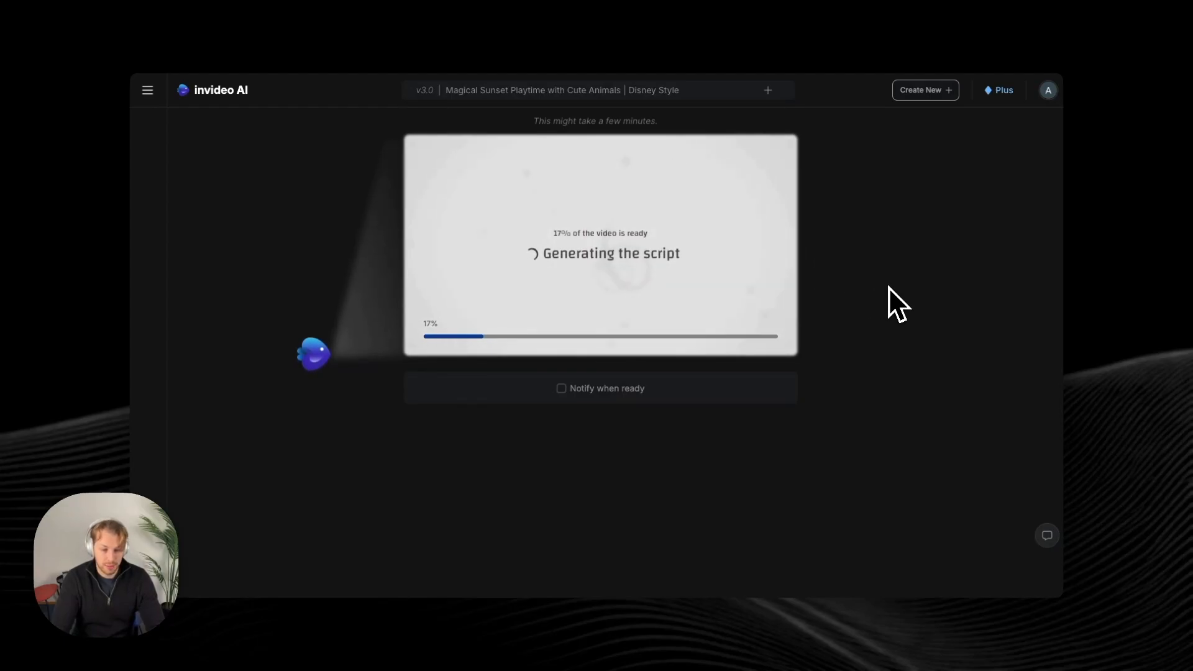
pyautogui.moveTo(824, 387)
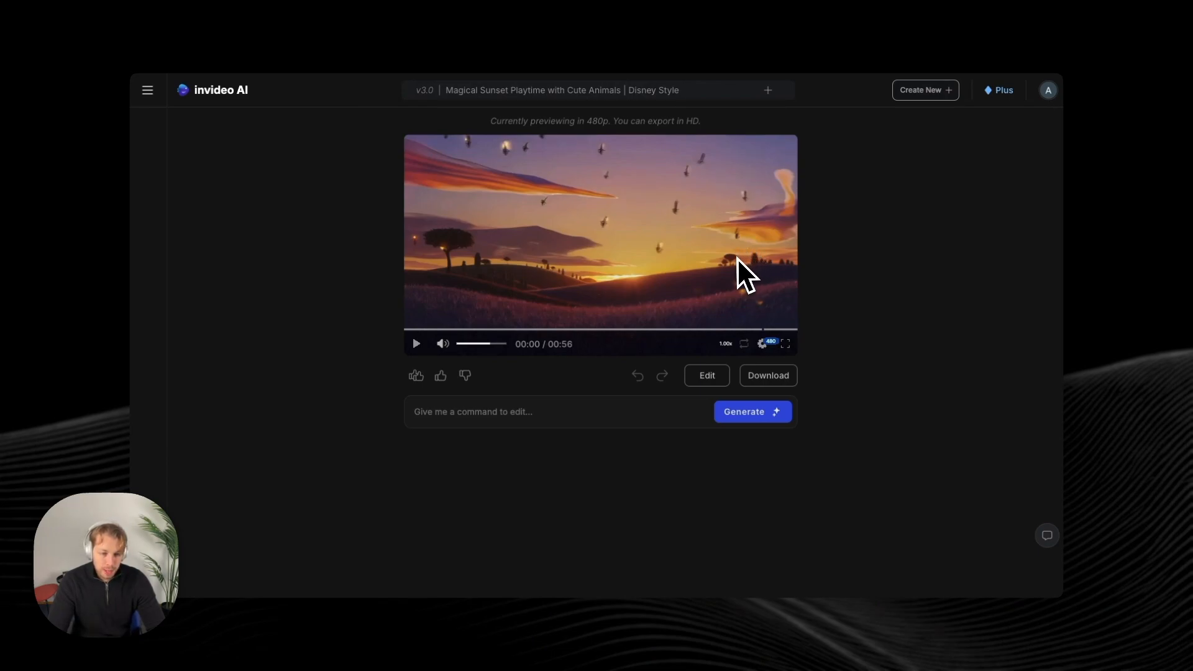
pyautogui.moveTo(468, 369)
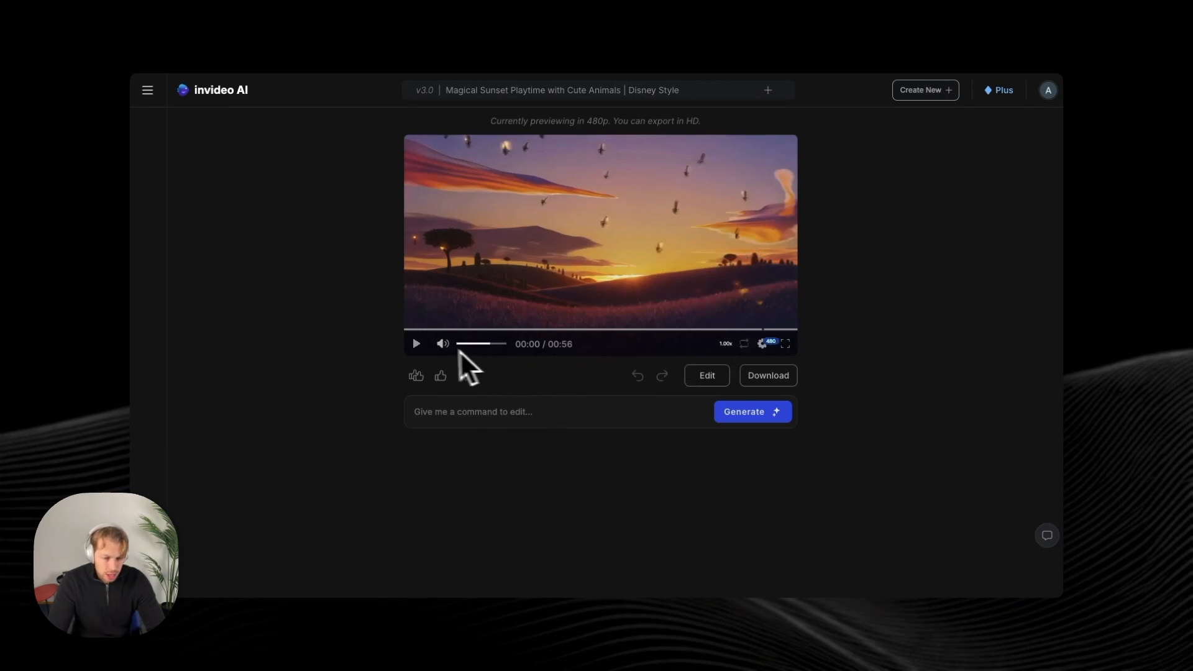
# - Play the finished 56-second sunset video preview through to the end
pyautogui.click(767, 375)
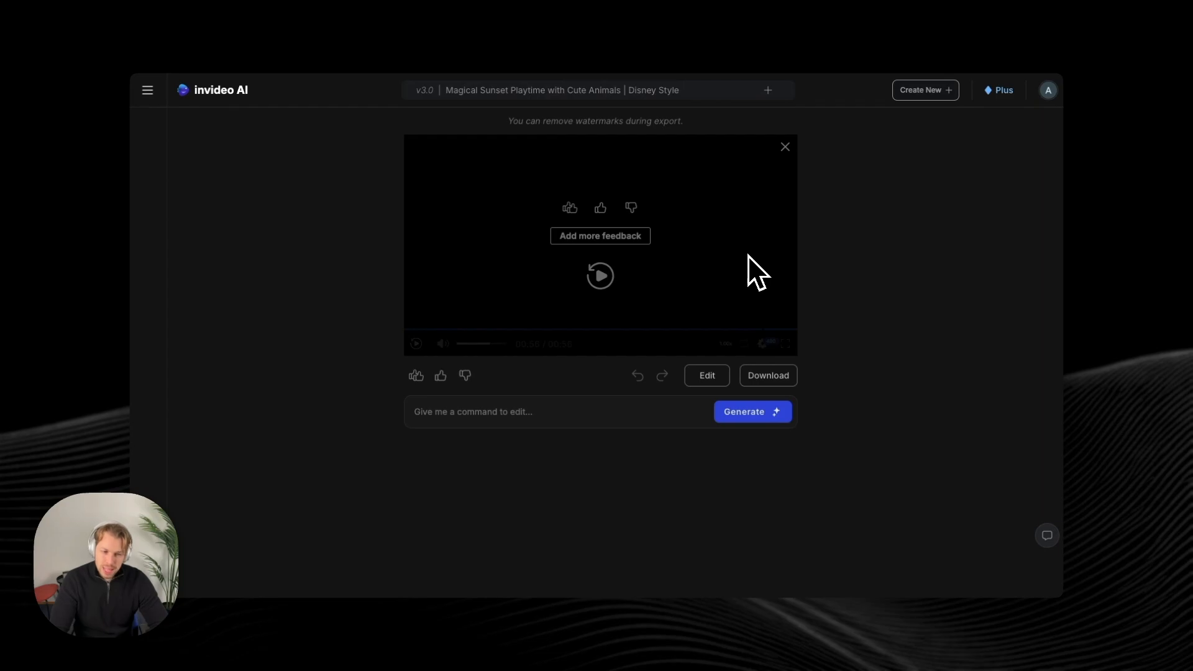
pyautogui.moveTo(778, 258)
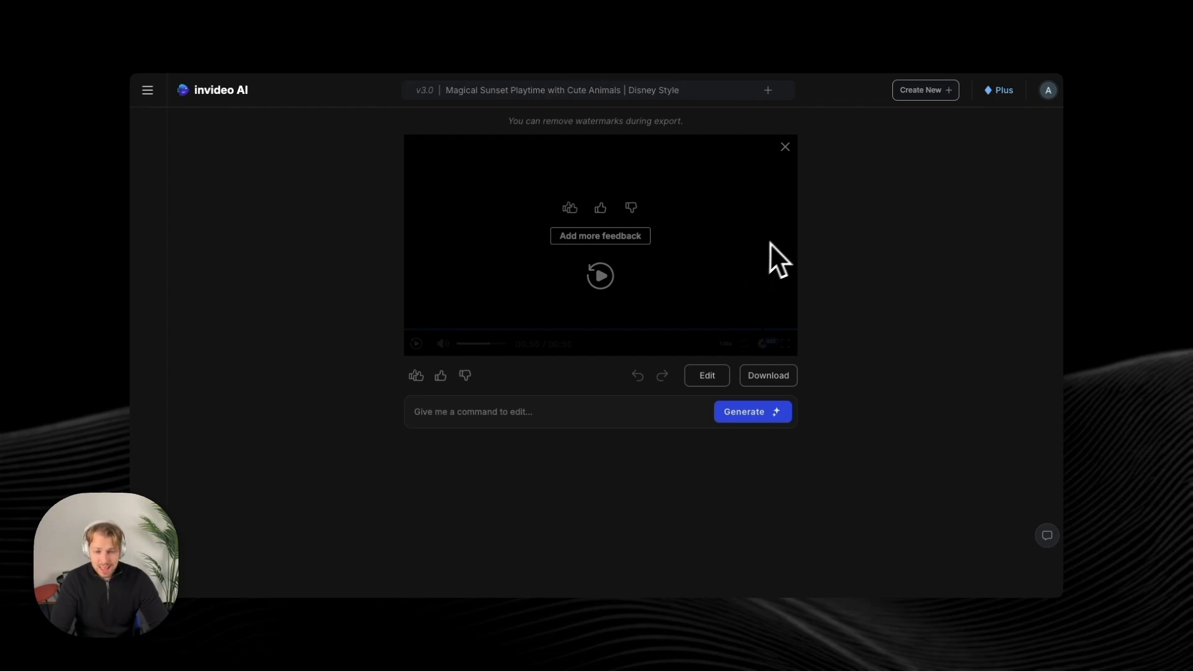
pyautogui.moveTo(785, 254)
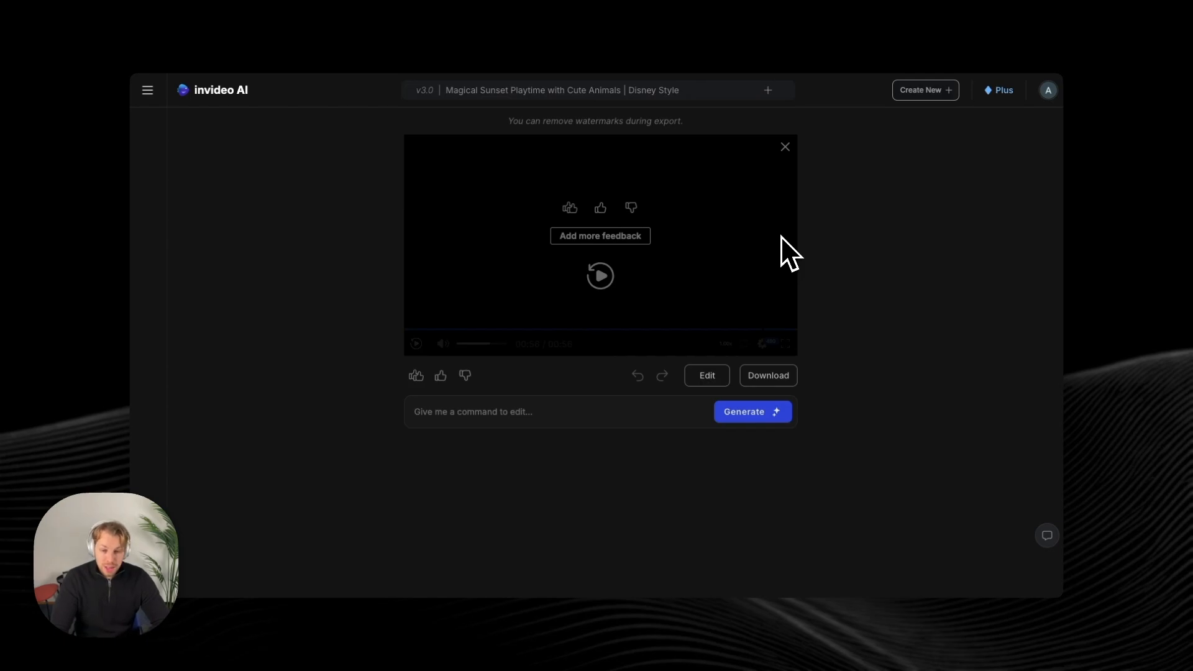
pyautogui.moveTo(846, 251)
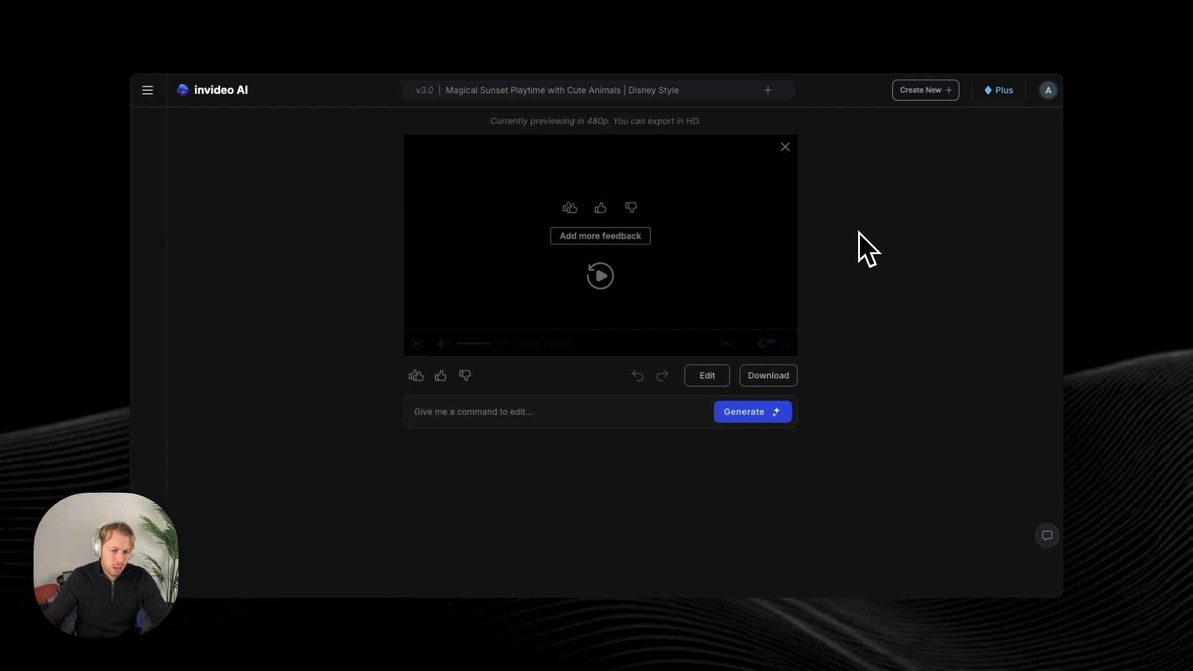
pyautogui.moveTo(897, 273)
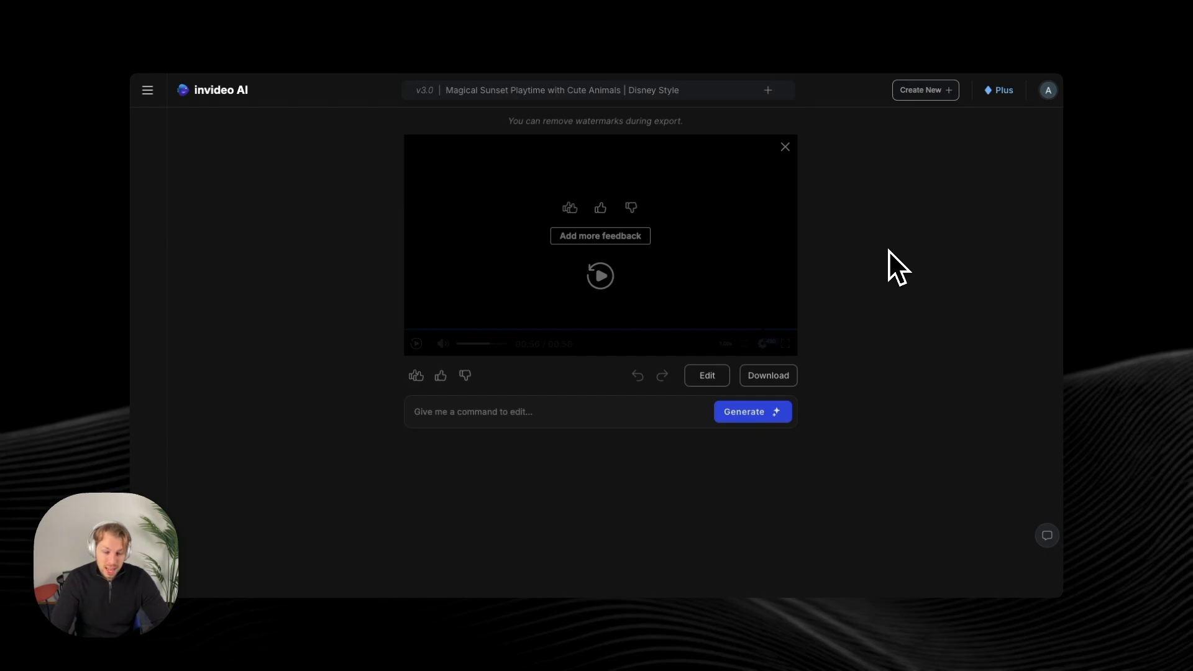
pyautogui.moveTo(868, 266)
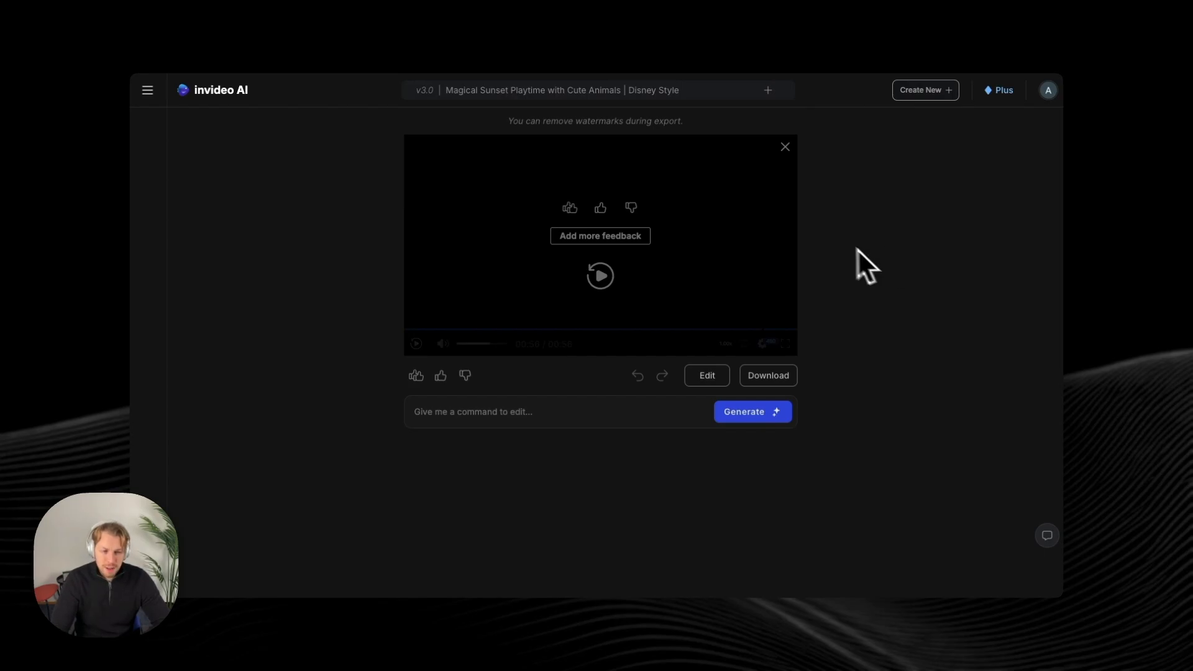
pyautogui.moveTo(803, 232)
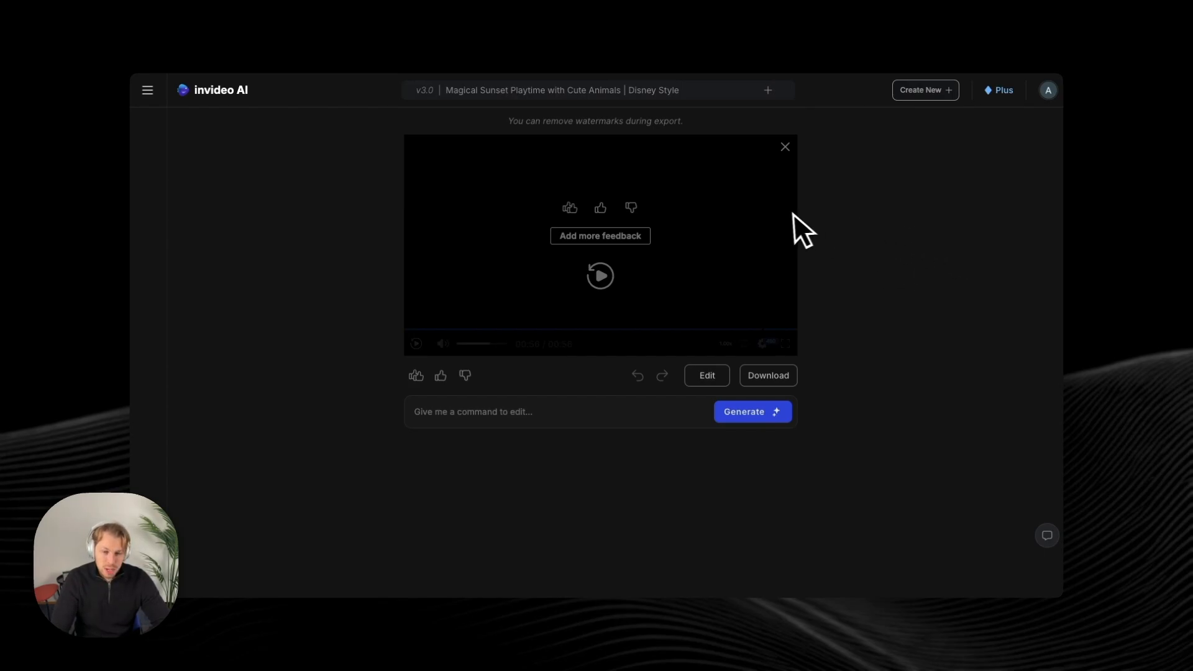
pyautogui.moveTo(860, 216)
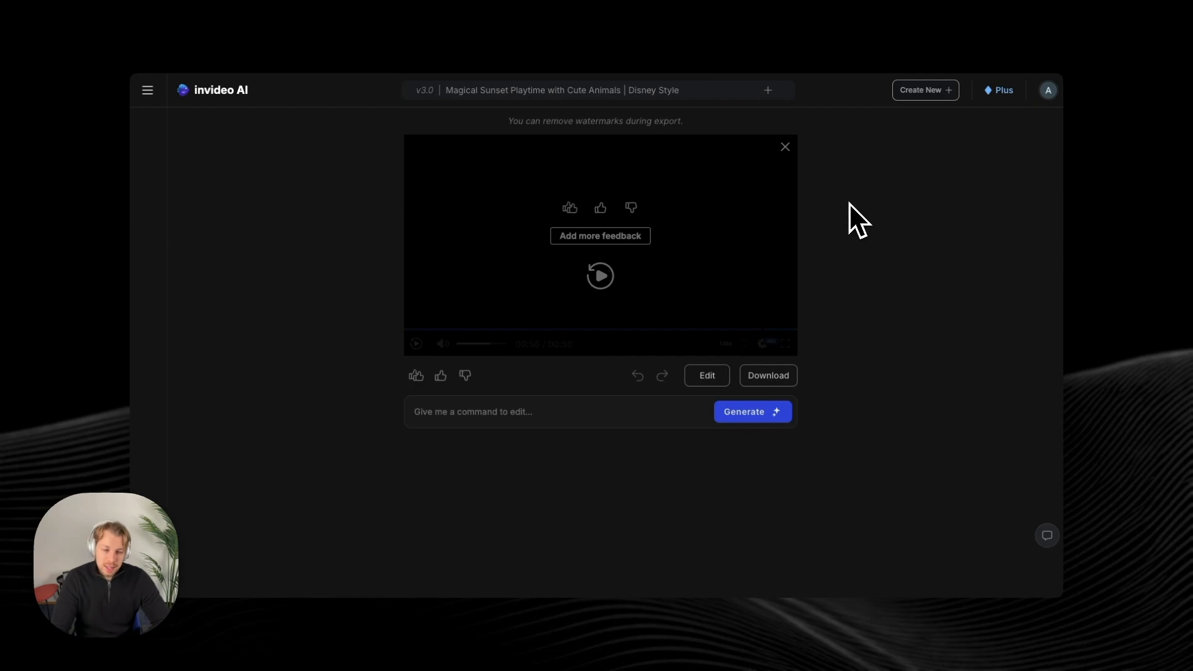
pyautogui.moveTo(860, 222)
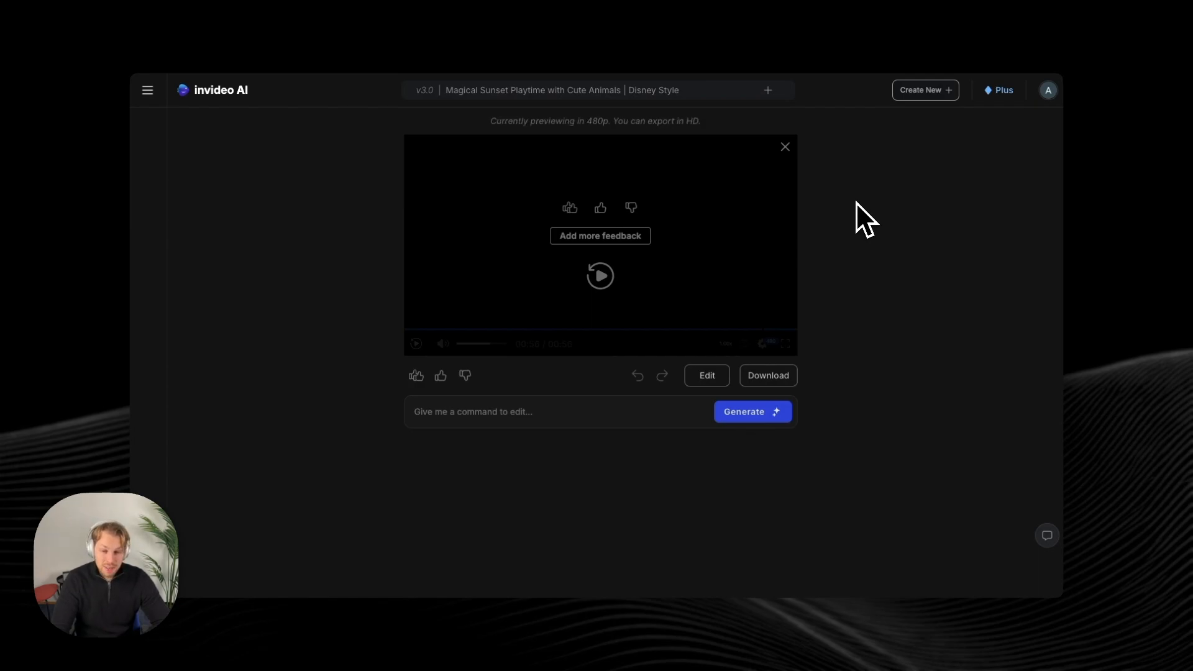
pyautogui.moveTo(879, 205)
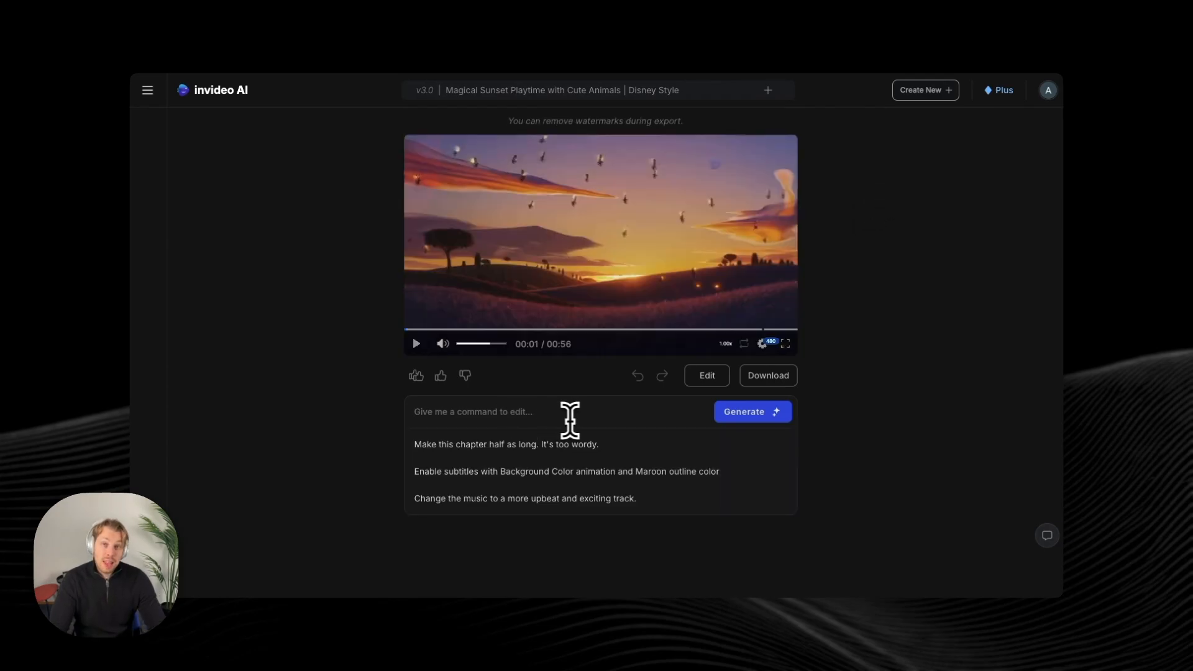
pyautogui.moveTo(676, 417)
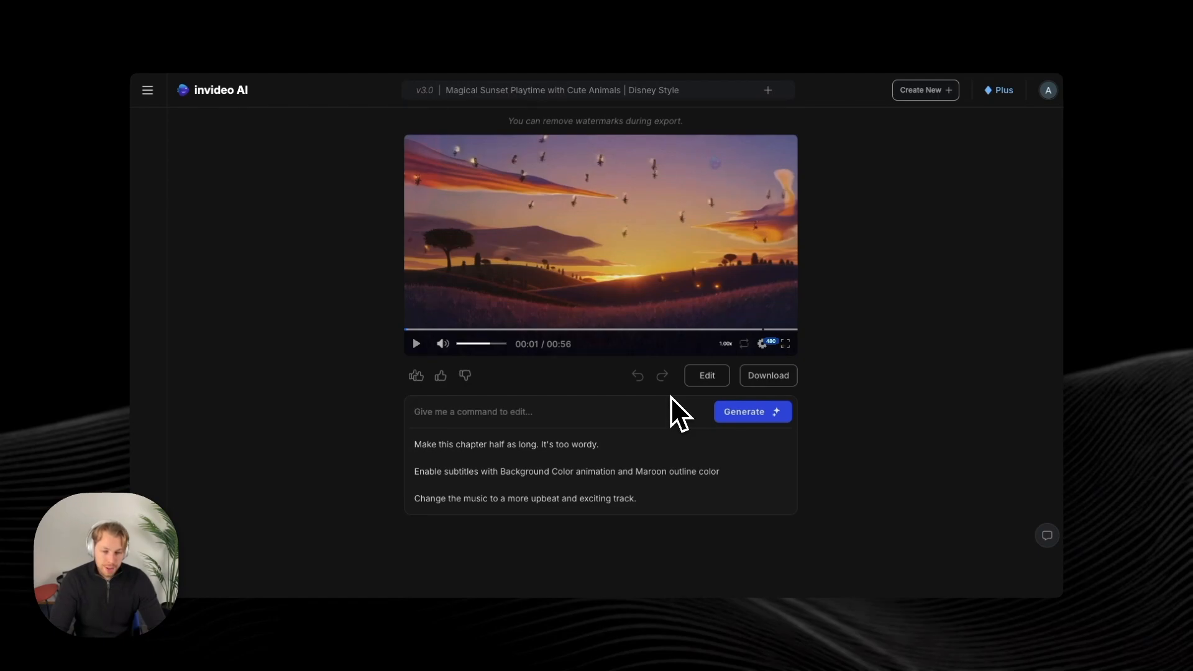
pyautogui.moveTo(890, 380)
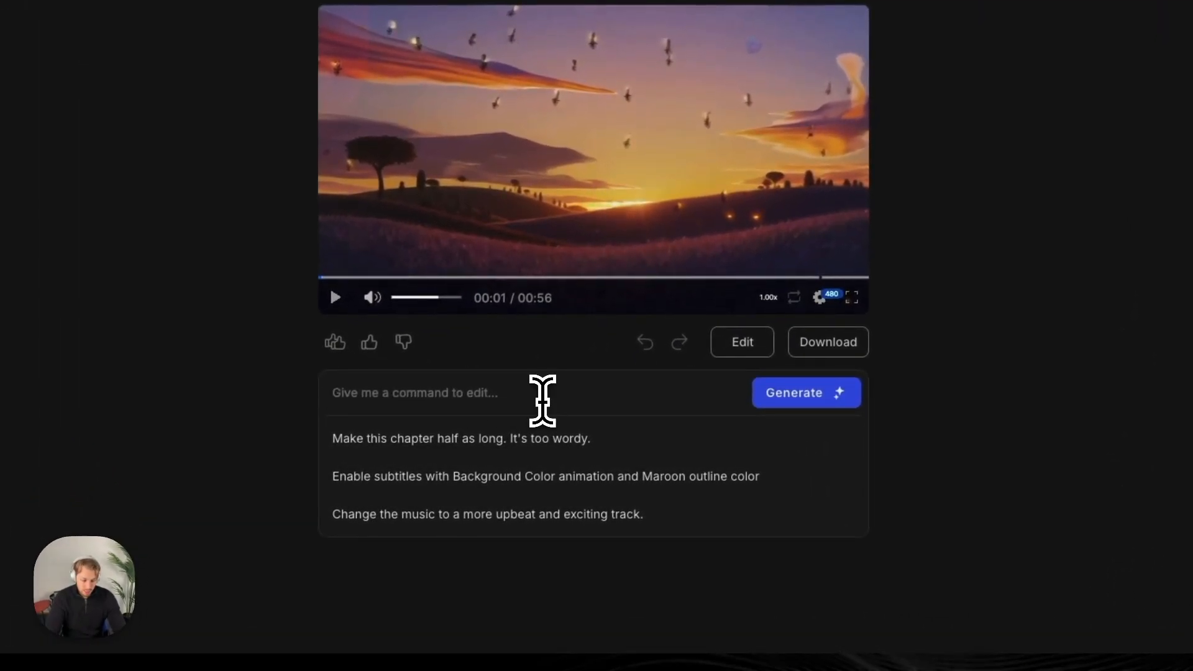
# - Enter the edit command 'Be a bit more dramatic in the end'
pyautogui.write('Be a bit more')
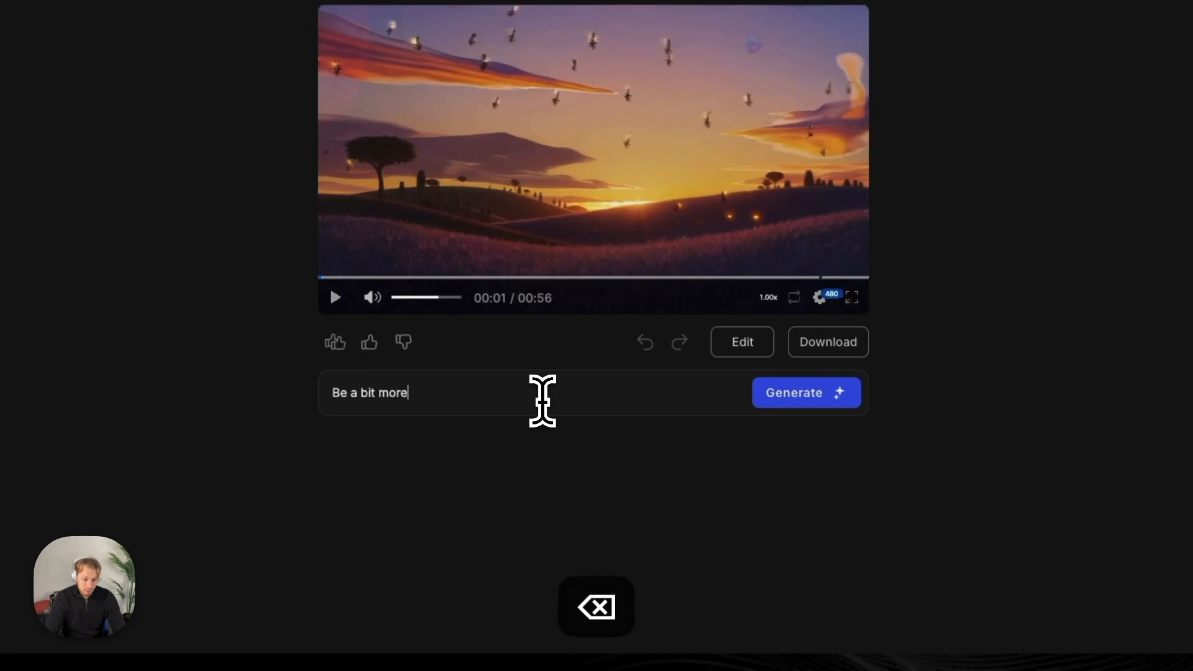
pyautogui.write('dramatic in the e')
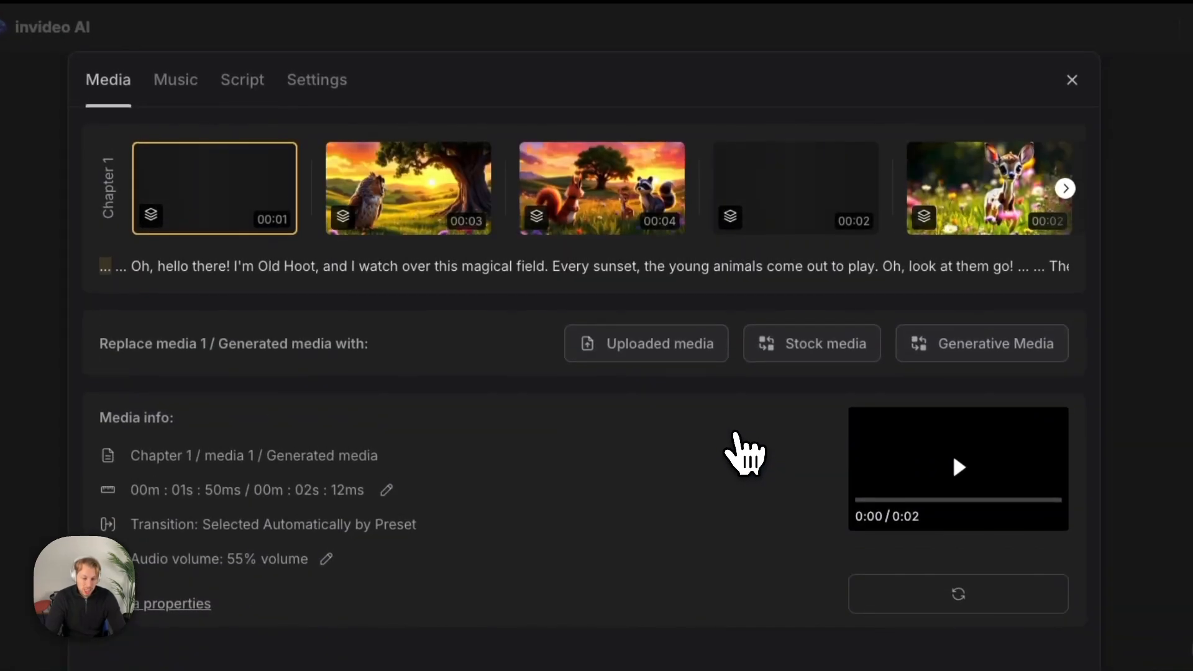
# - Preview the chapter's clips in the media editor, then generate the more dramatic ending
pyautogui.click(409, 189)
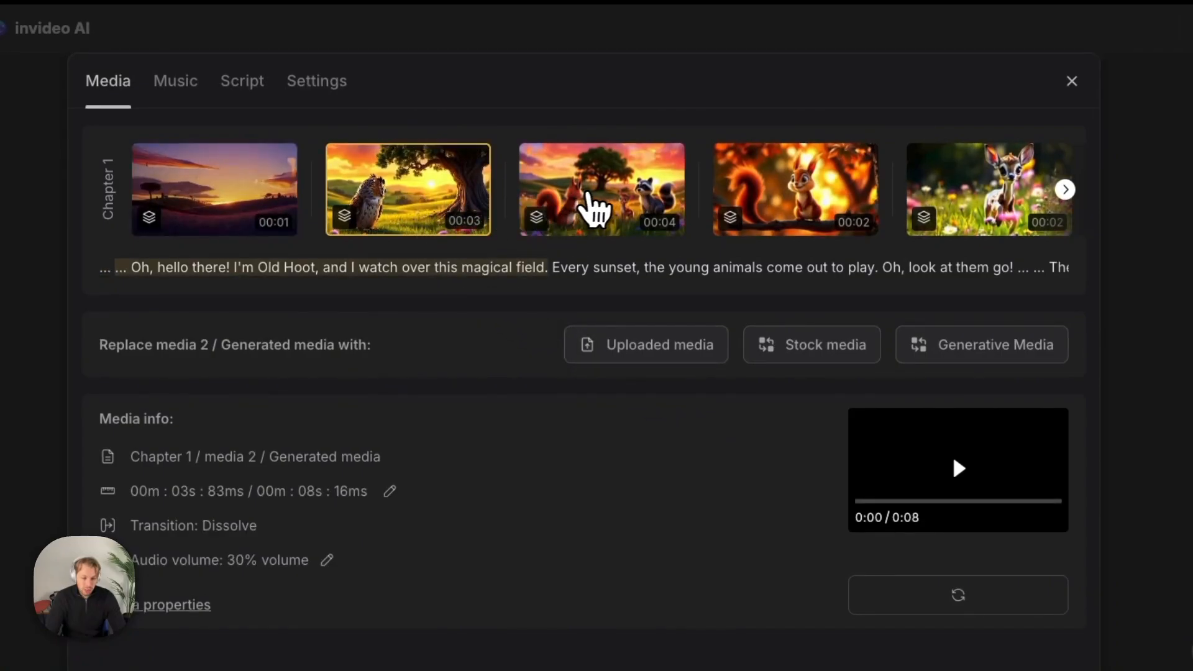
pyautogui.click(778, 189)
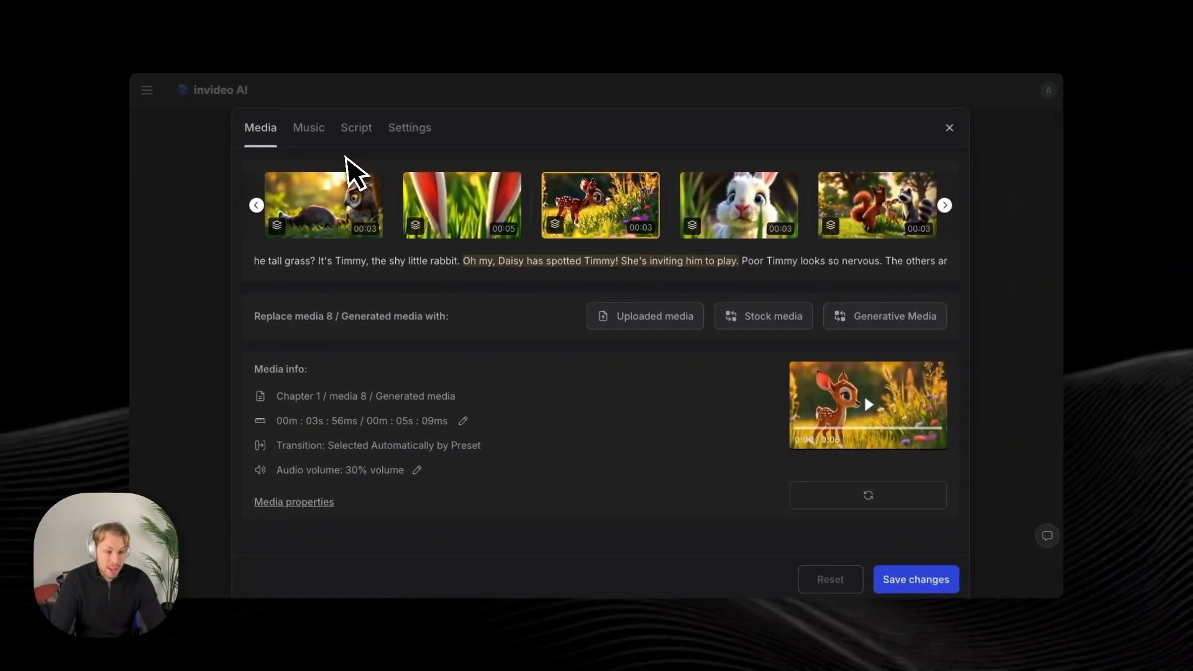
pyautogui.press('cmd+z')
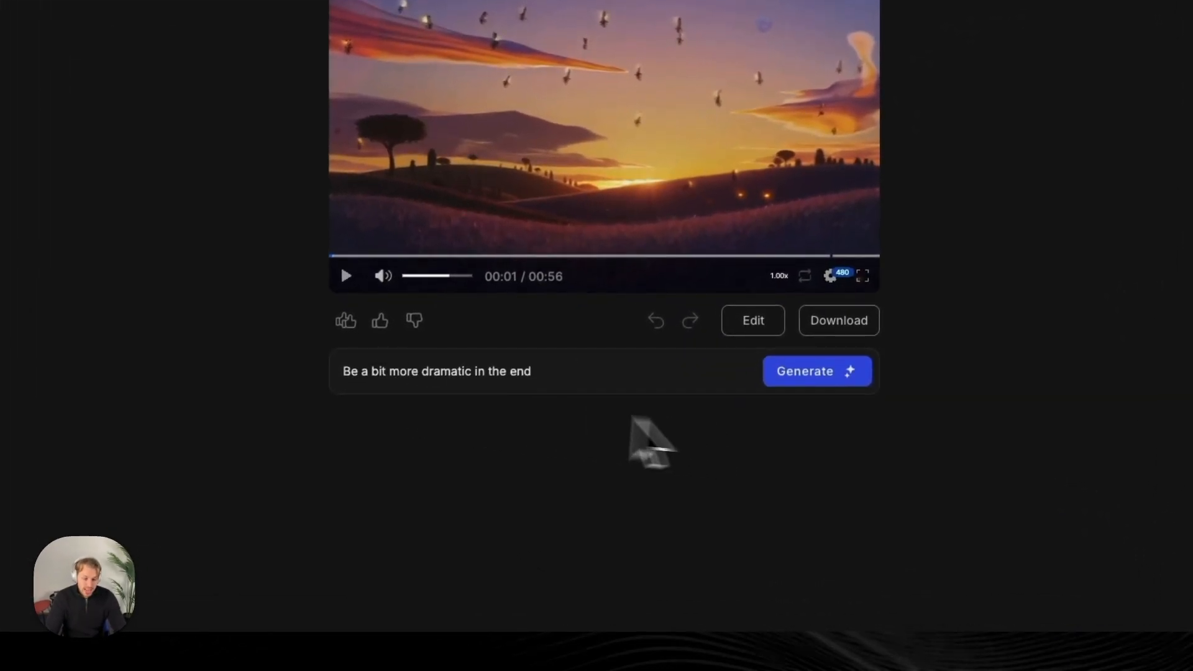
pyautogui.click(816, 371)
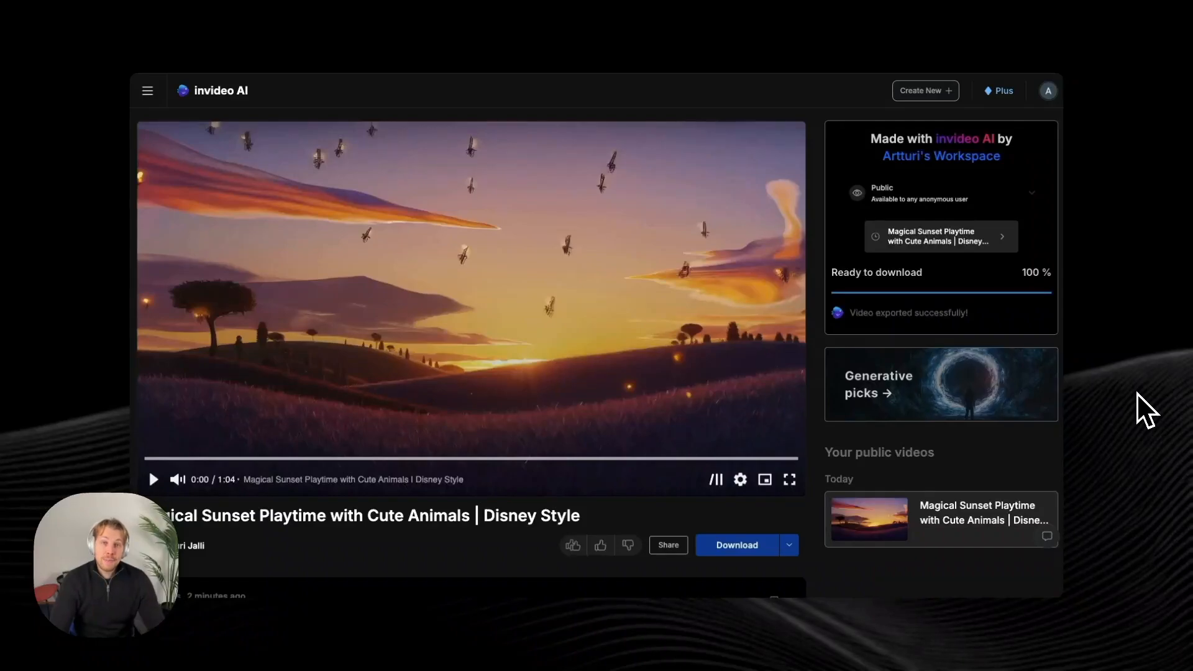
pyautogui.moveTo(1126, 421)
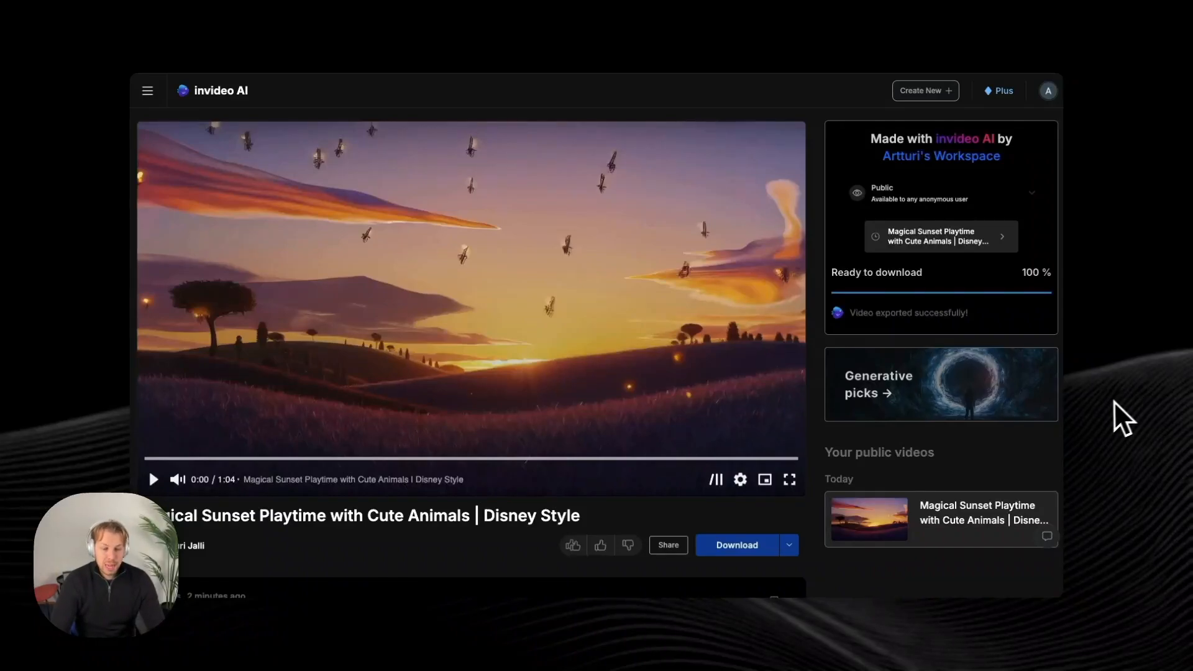
pyautogui.moveTo(716, 316)
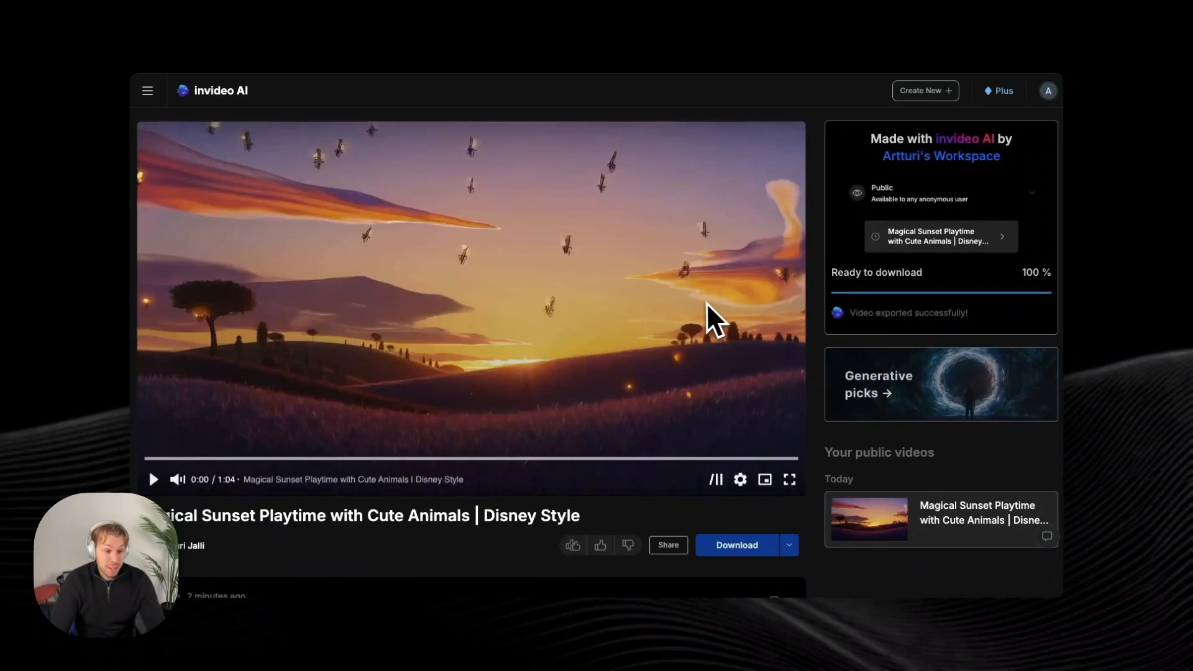
pyautogui.moveTo(660, 297)
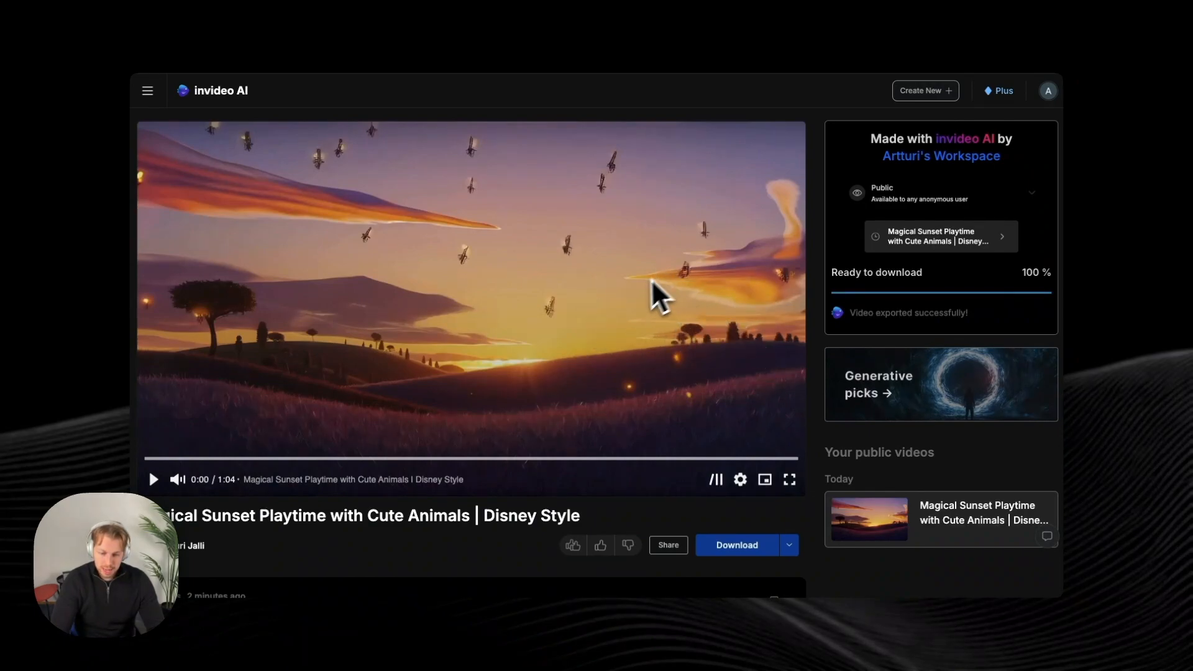
pyautogui.moveTo(748, 502)
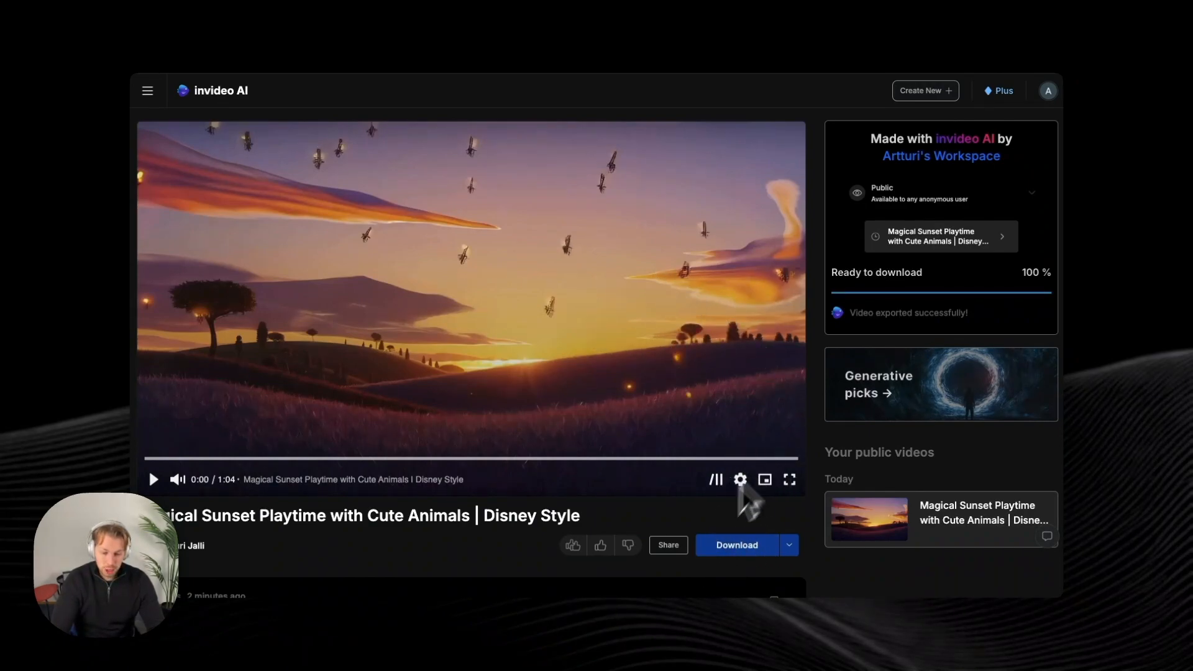
pyautogui.moveTo(794, 403)
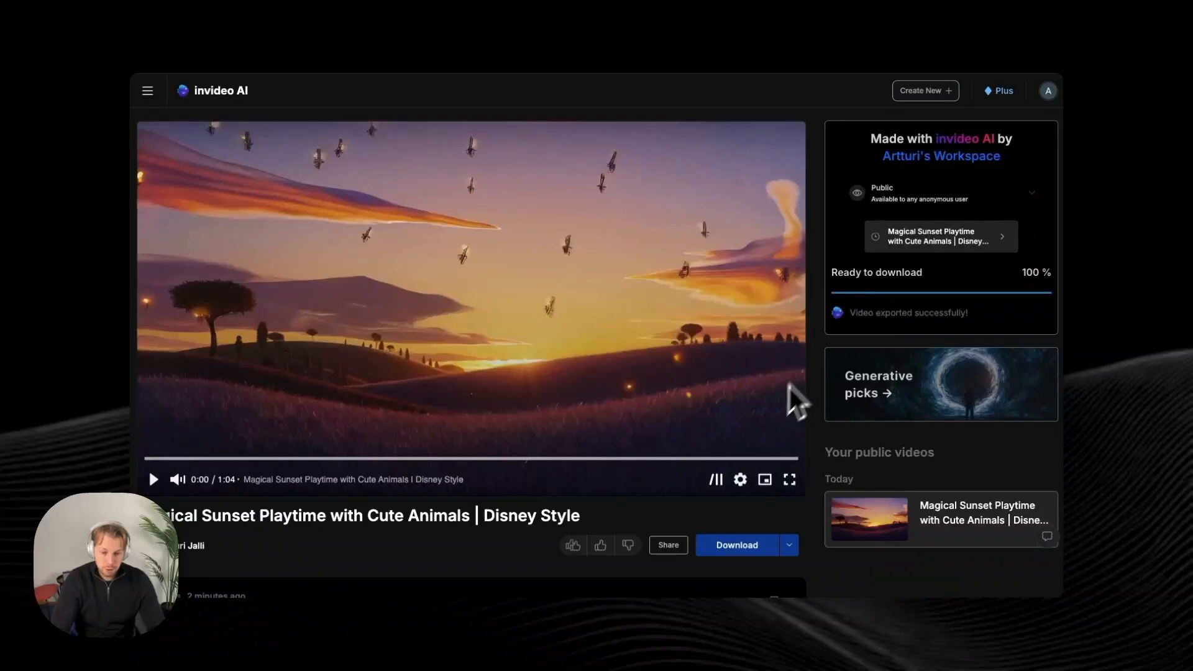
pyautogui.moveTo(876, 68)
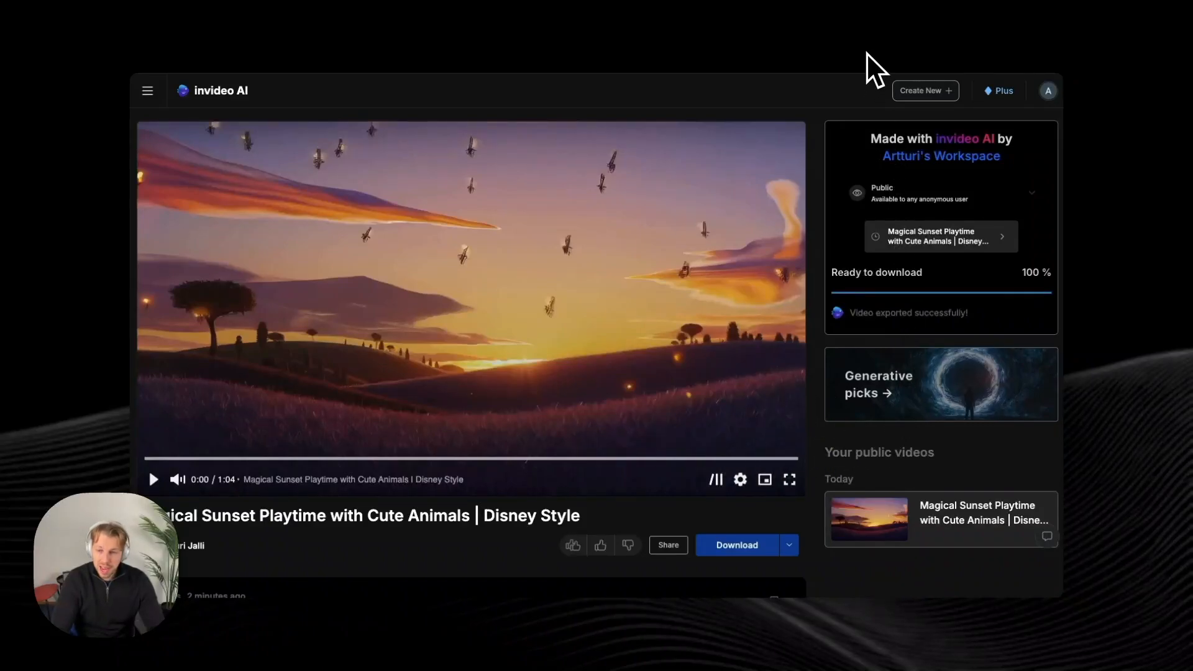
# - Play the exported 1:04 Magical Sunset video on its public page
pyautogui.click(154, 480)
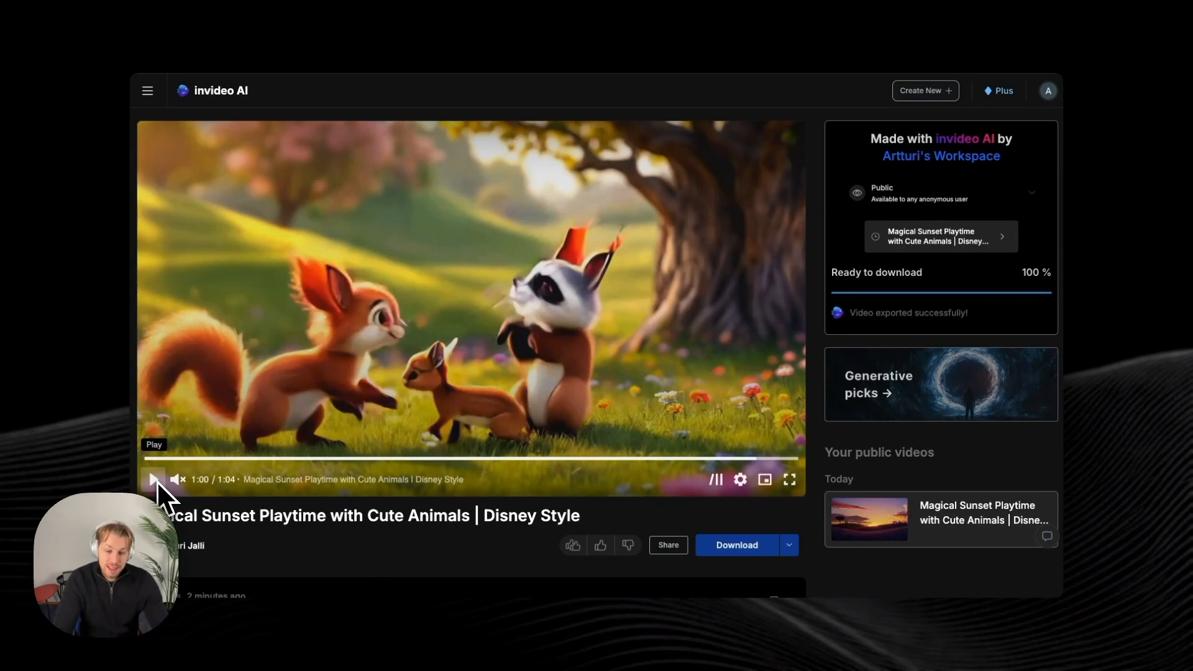
# - Resume playback so the video runs to its end at 1:04
pyautogui.click(154, 479)
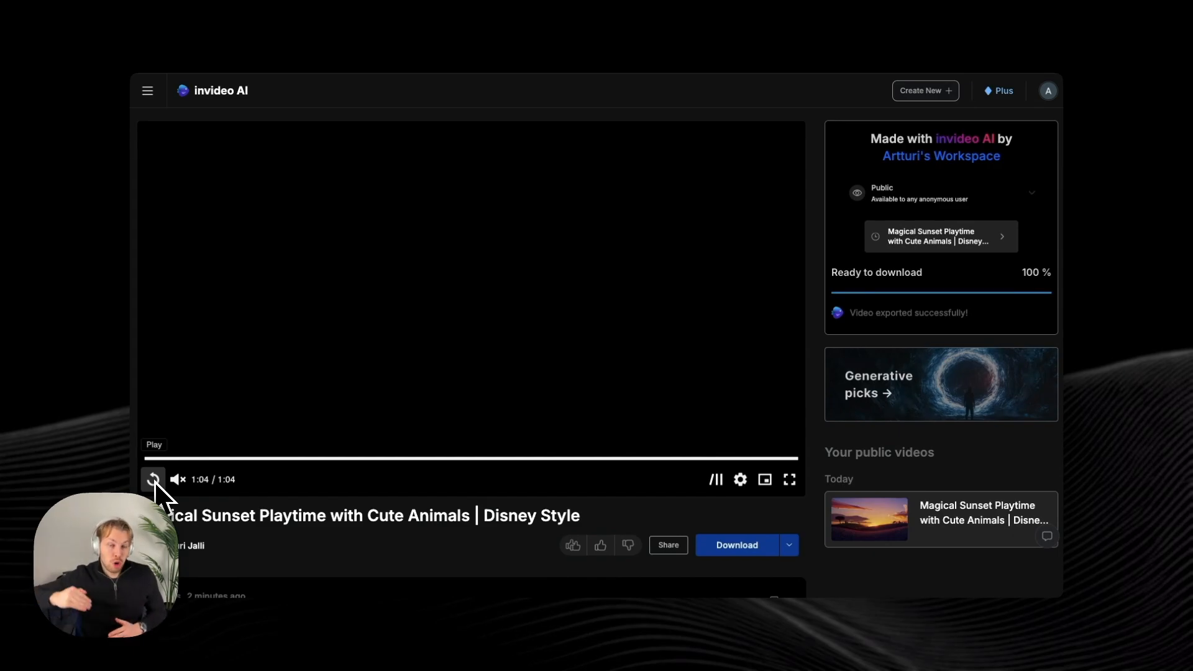
# - Replay the closing scene with the squirrels and raccoon under the tree
pyautogui.click(153, 480)
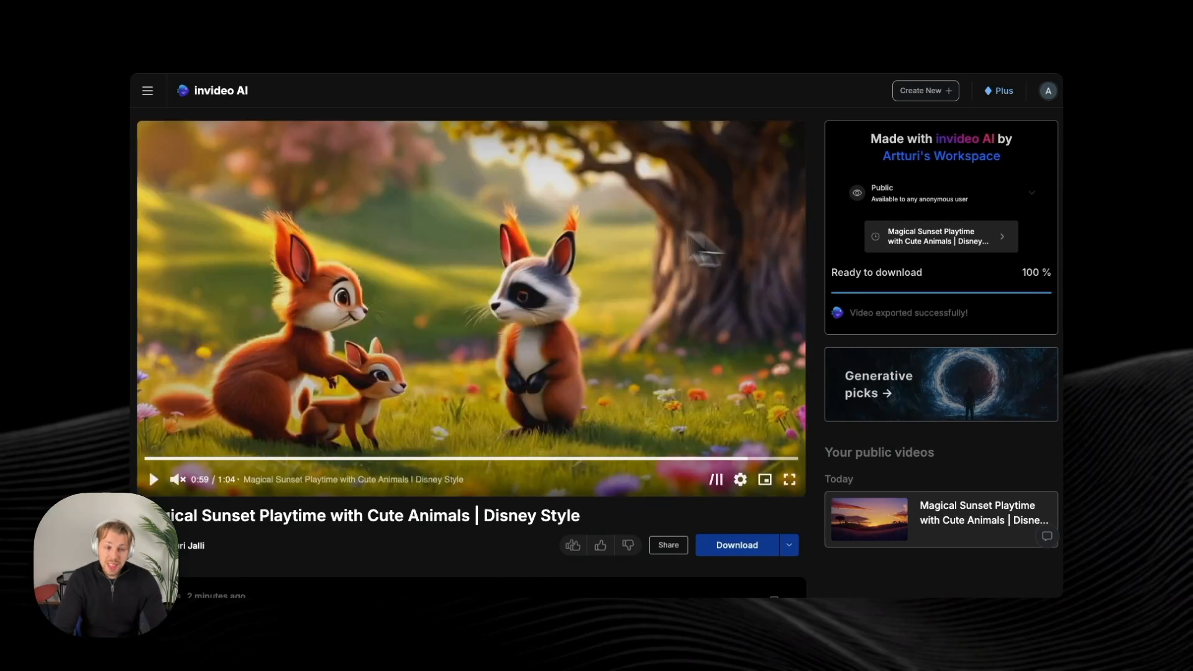
pyautogui.moveTo(613, 351)
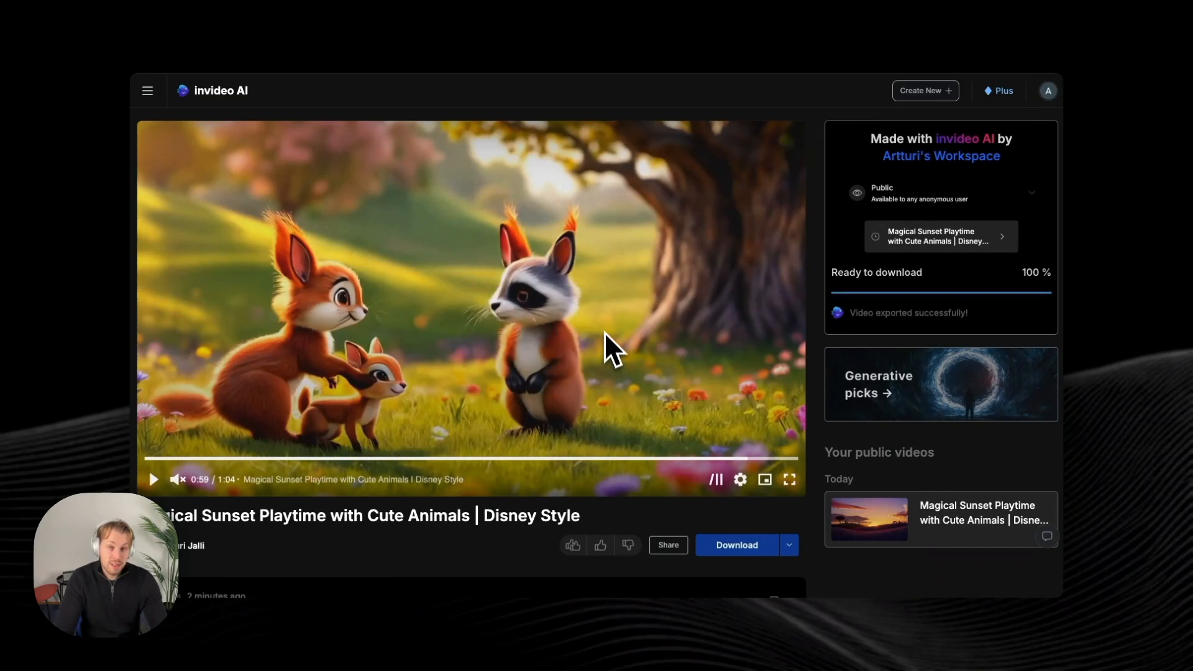
pyautogui.moveTo(609, 343)
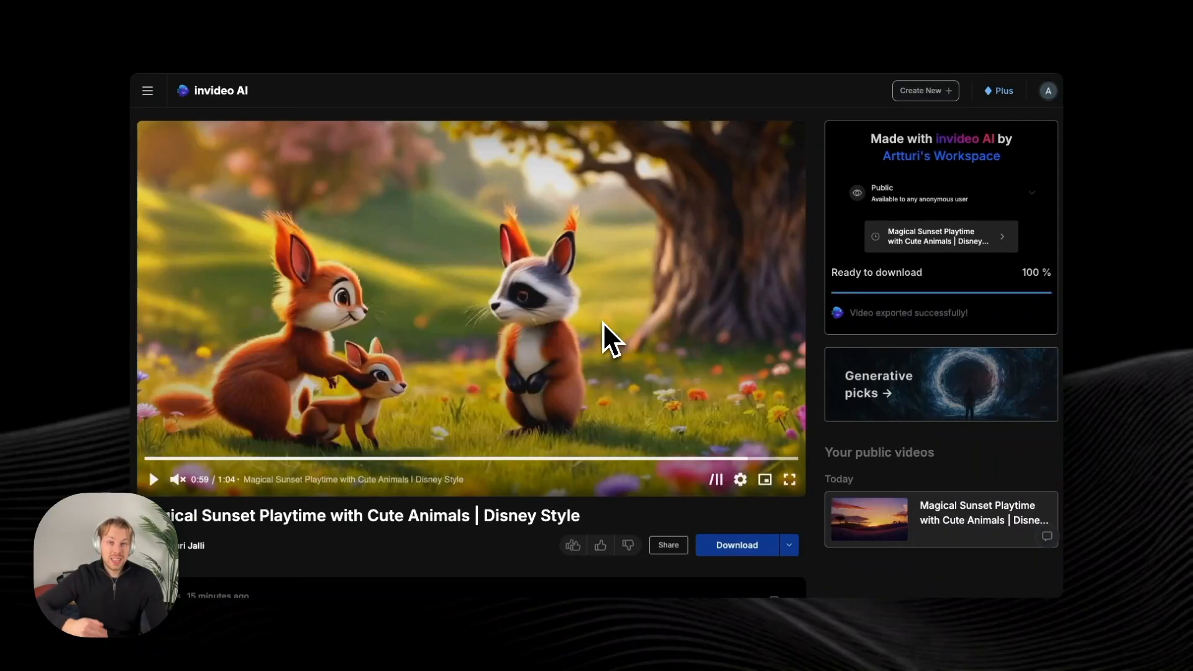
pyautogui.moveTo(620, 347)
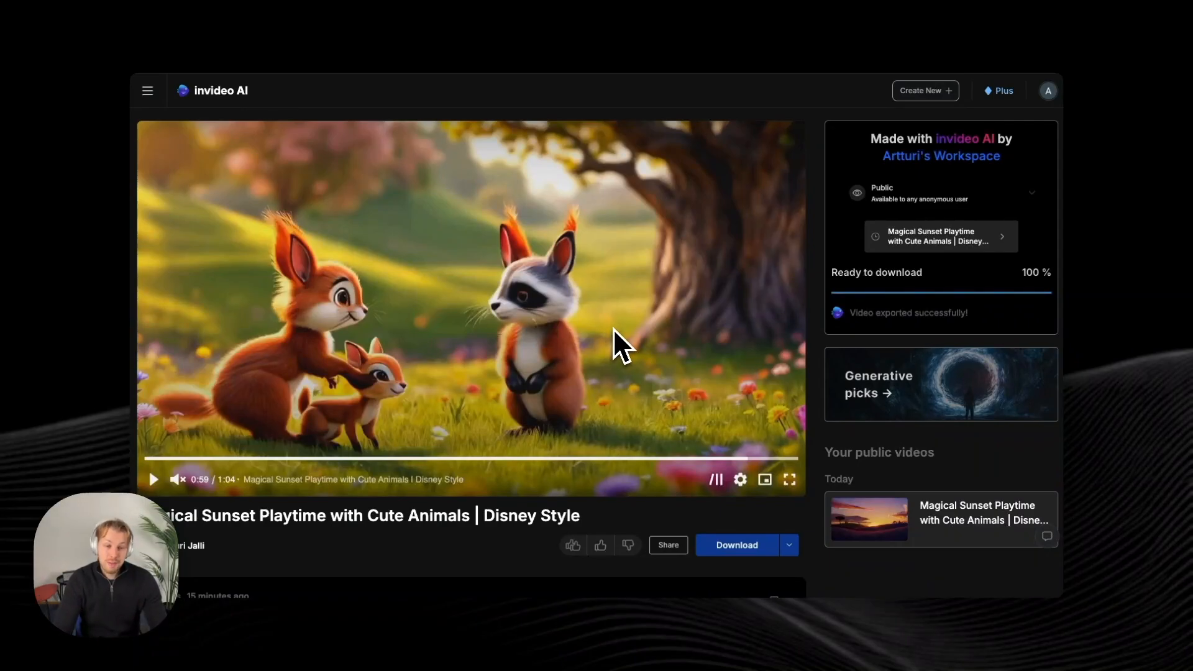
pyautogui.moveTo(605, 335)
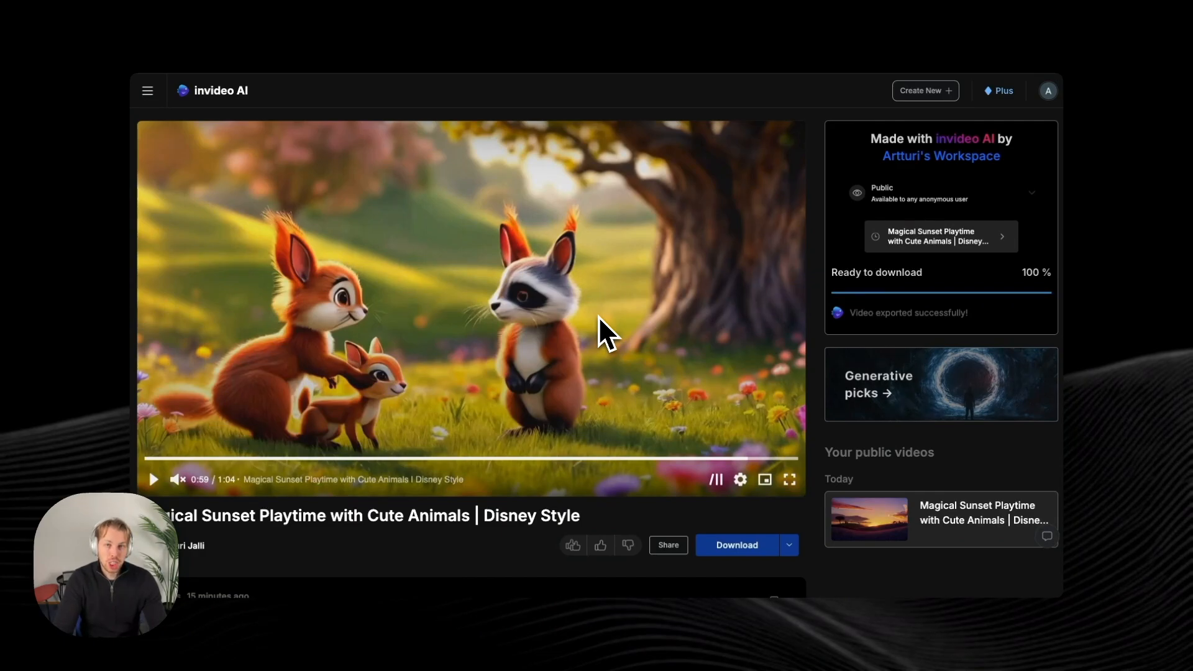
pyautogui.moveTo(592, 224)
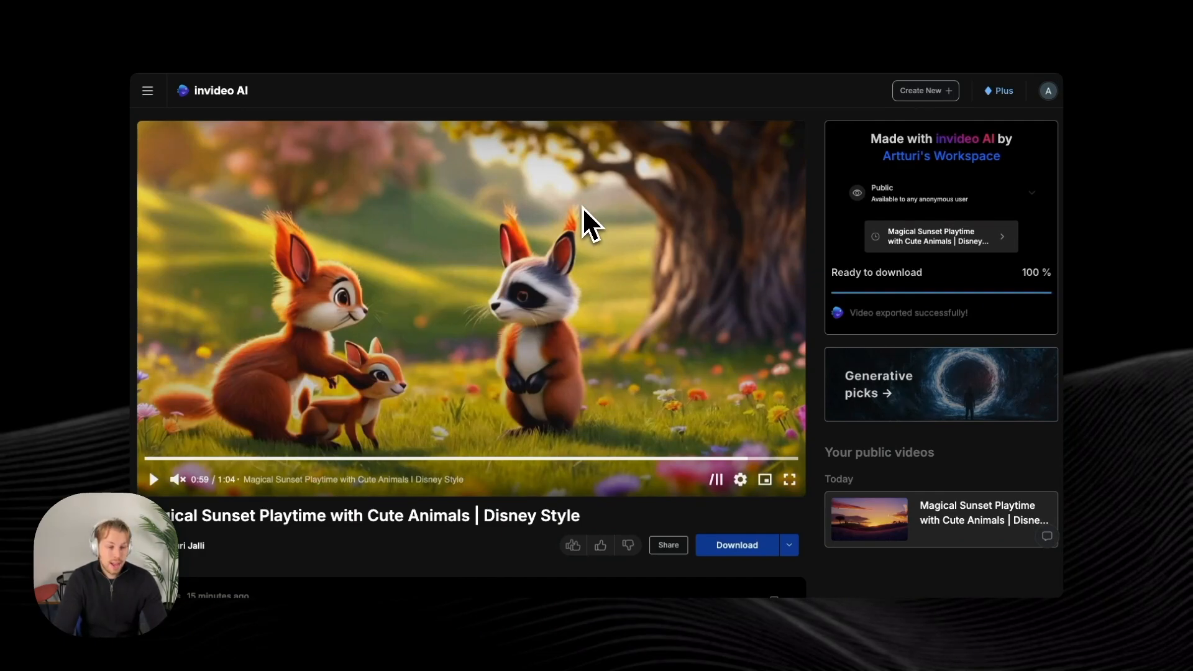
pyautogui.moveTo(623, 233)
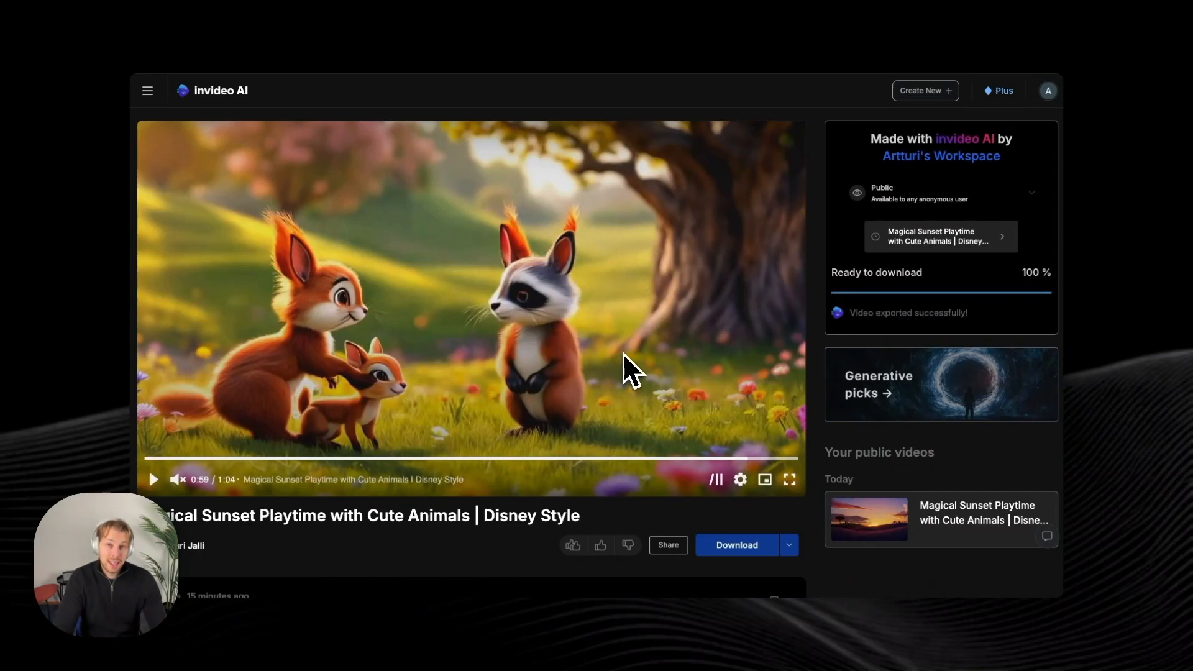
pyautogui.moveTo(643, 262)
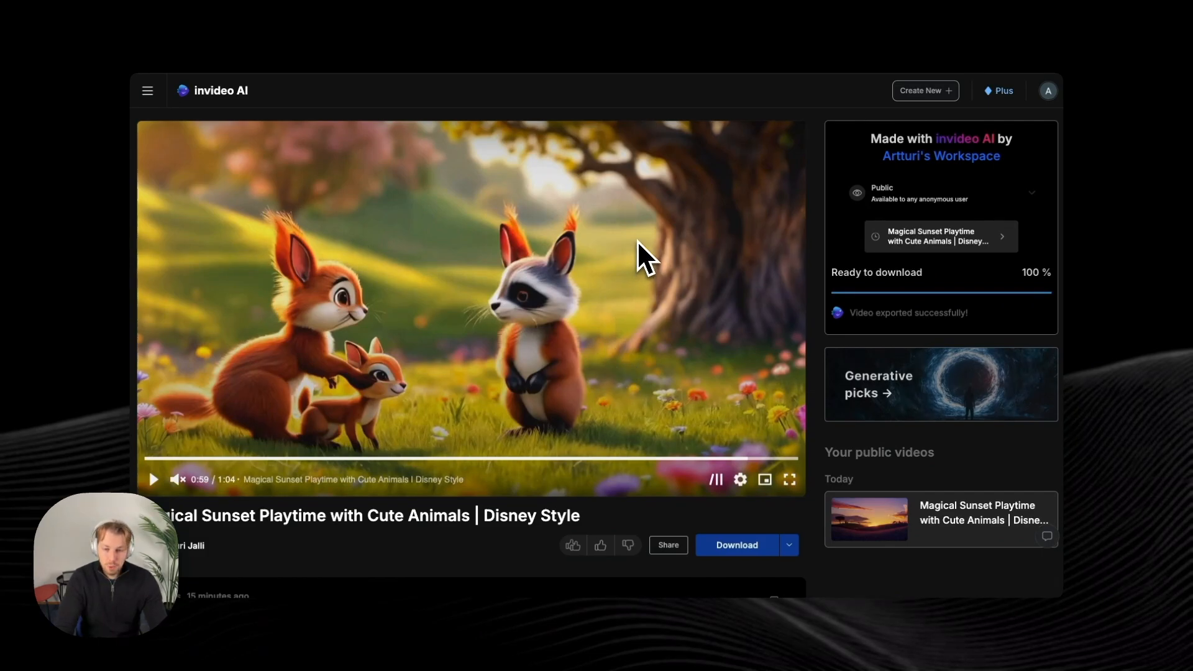
pyautogui.moveTo(653, 263)
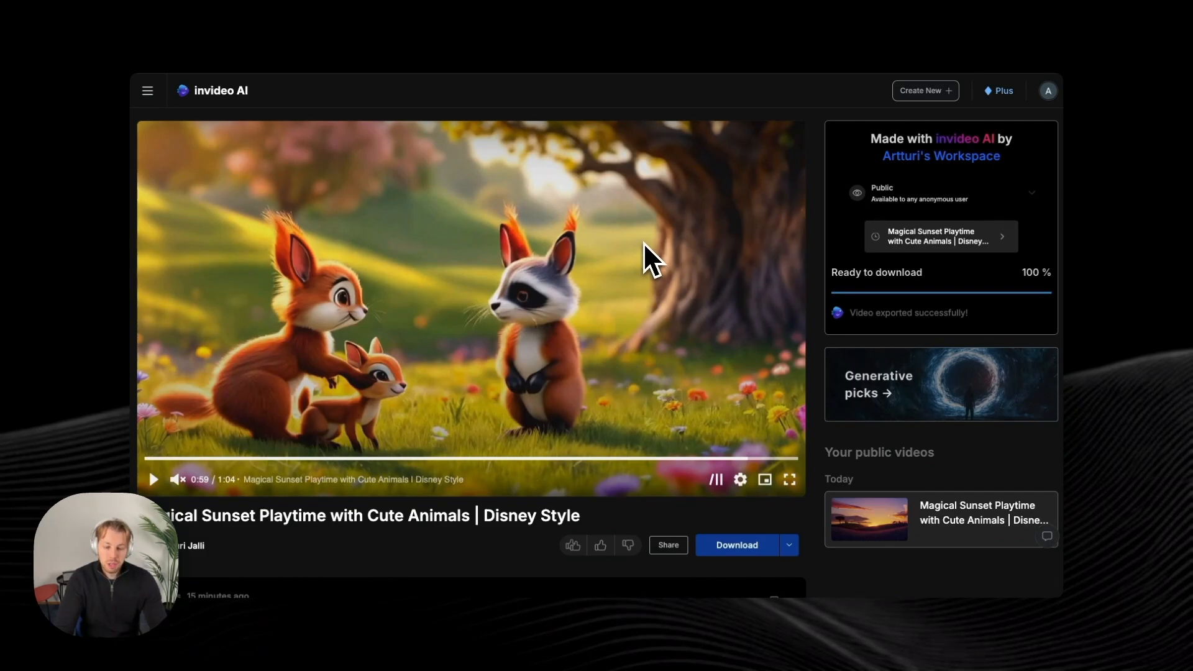
pyautogui.moveTo(673, 275)
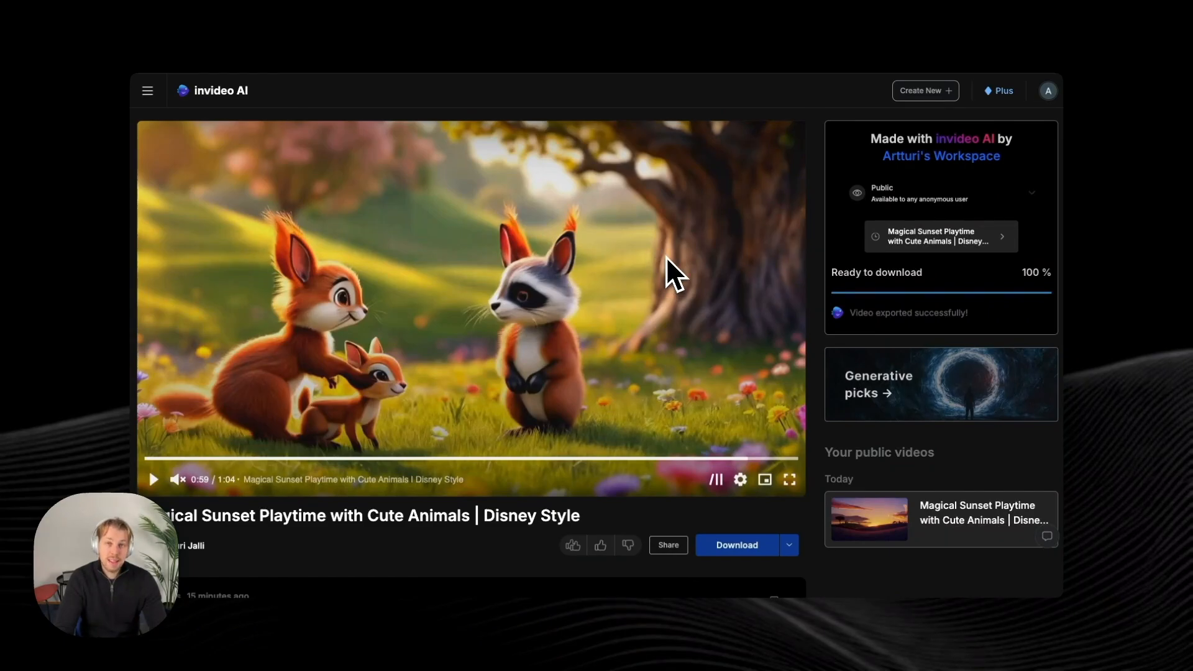
pyautogui.moveTo(688, 293)
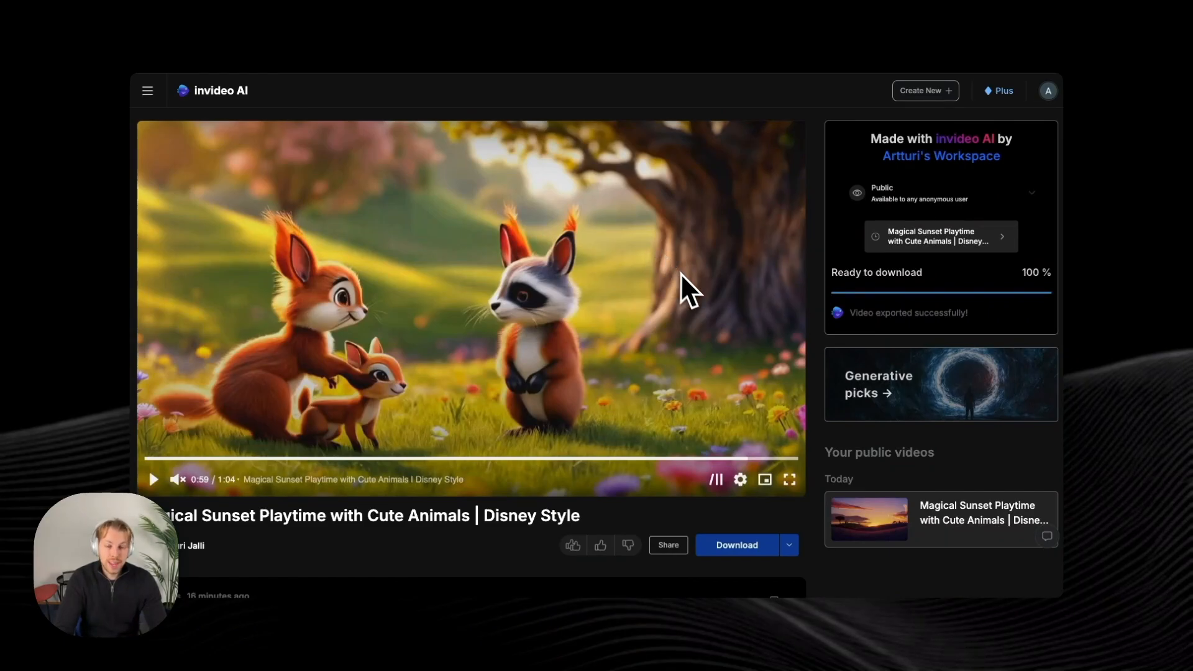